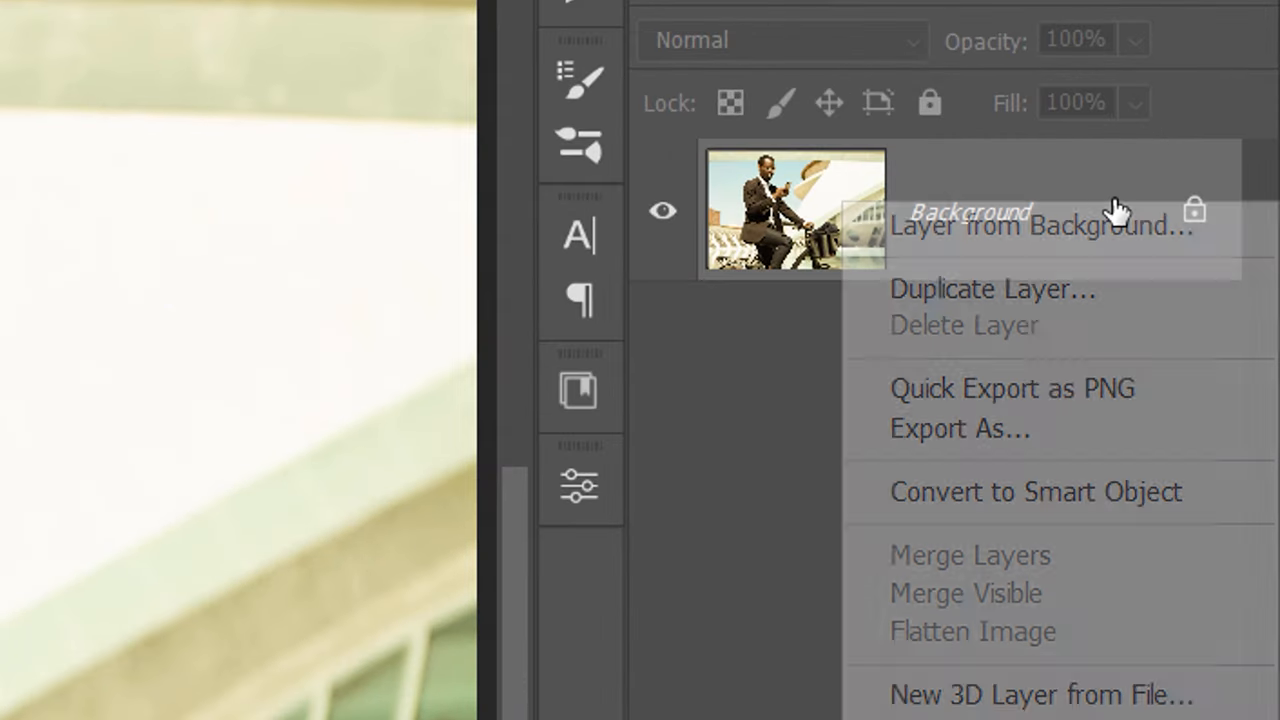
mouse_move(976, 492)
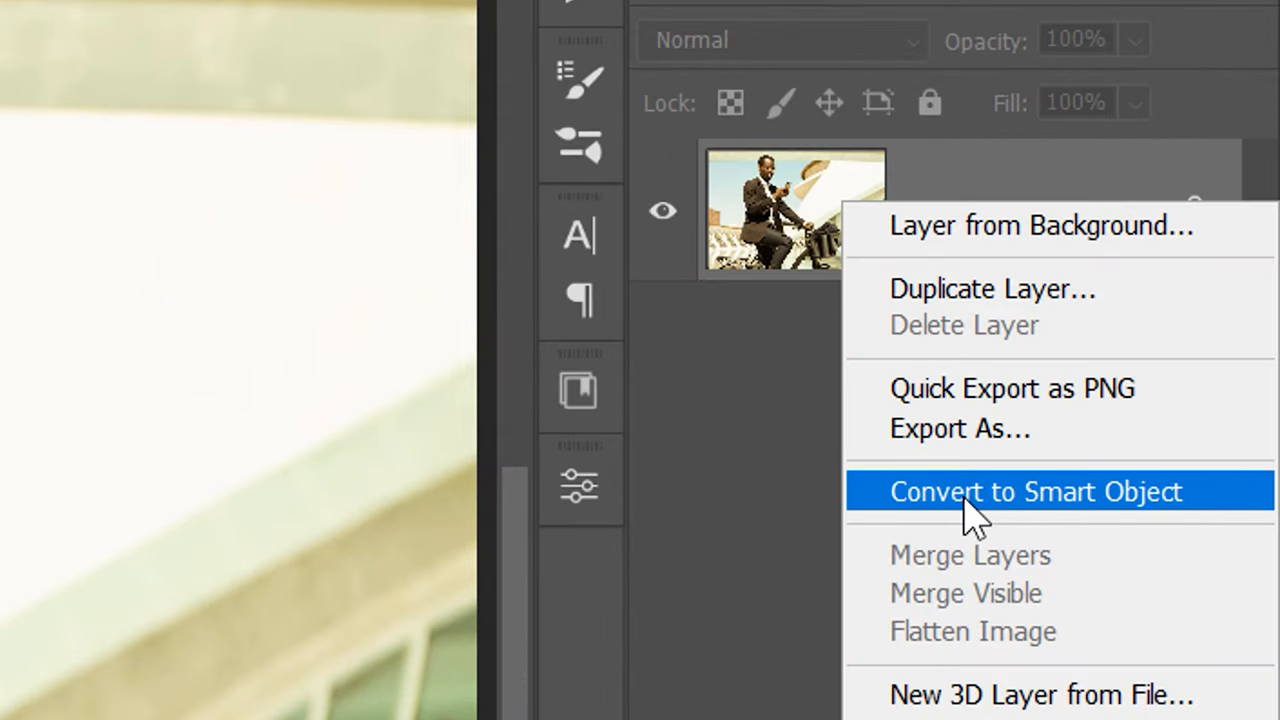
Convert the cyclist photo's Background to a smart object and start the Camera Raw filter.
click(1036, 492)
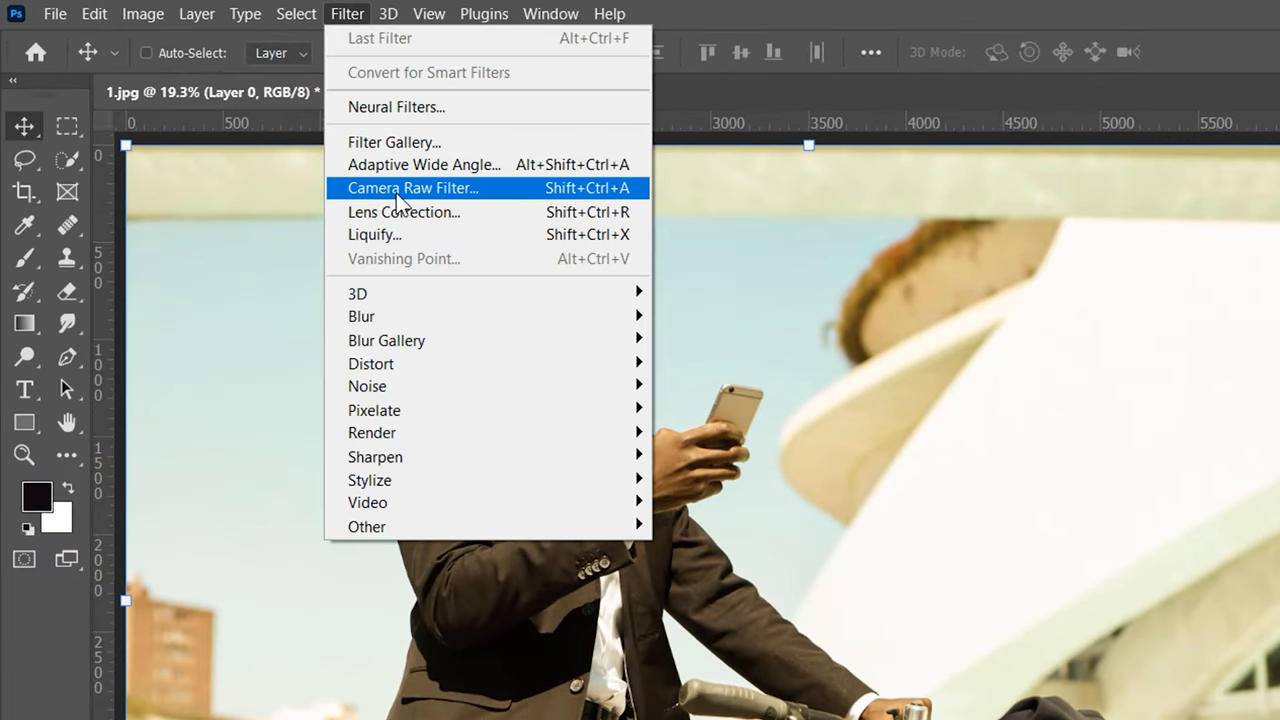
click(412, 188)
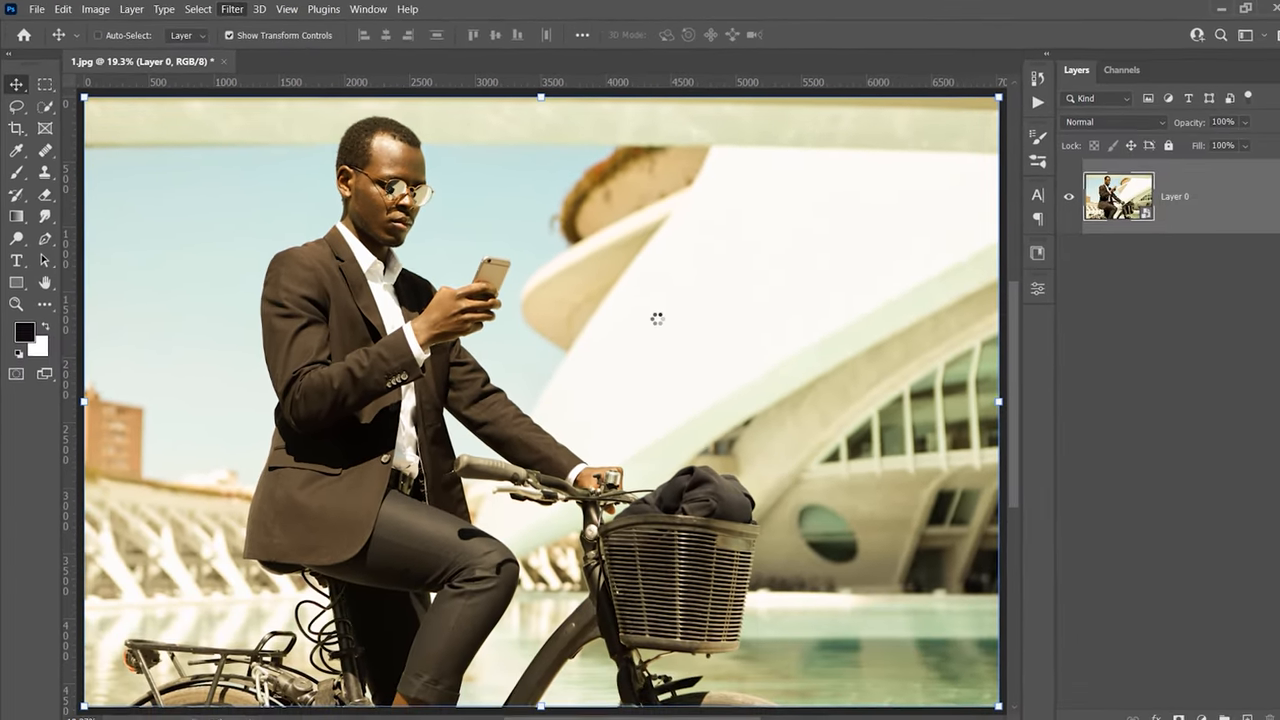
Neutralise the yellow cast with the White Balance eyedropper, accept the filter, and open 2.jpg.
click(232, 8)
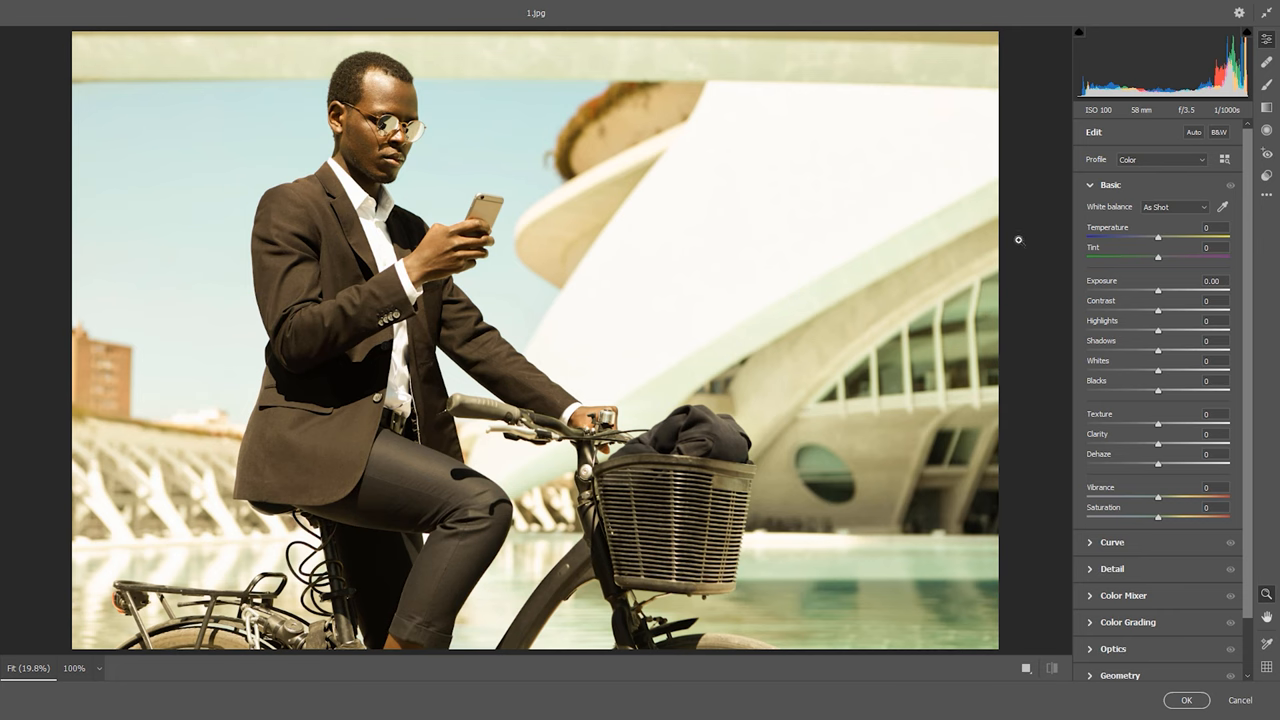
mouse_move(824, 328)
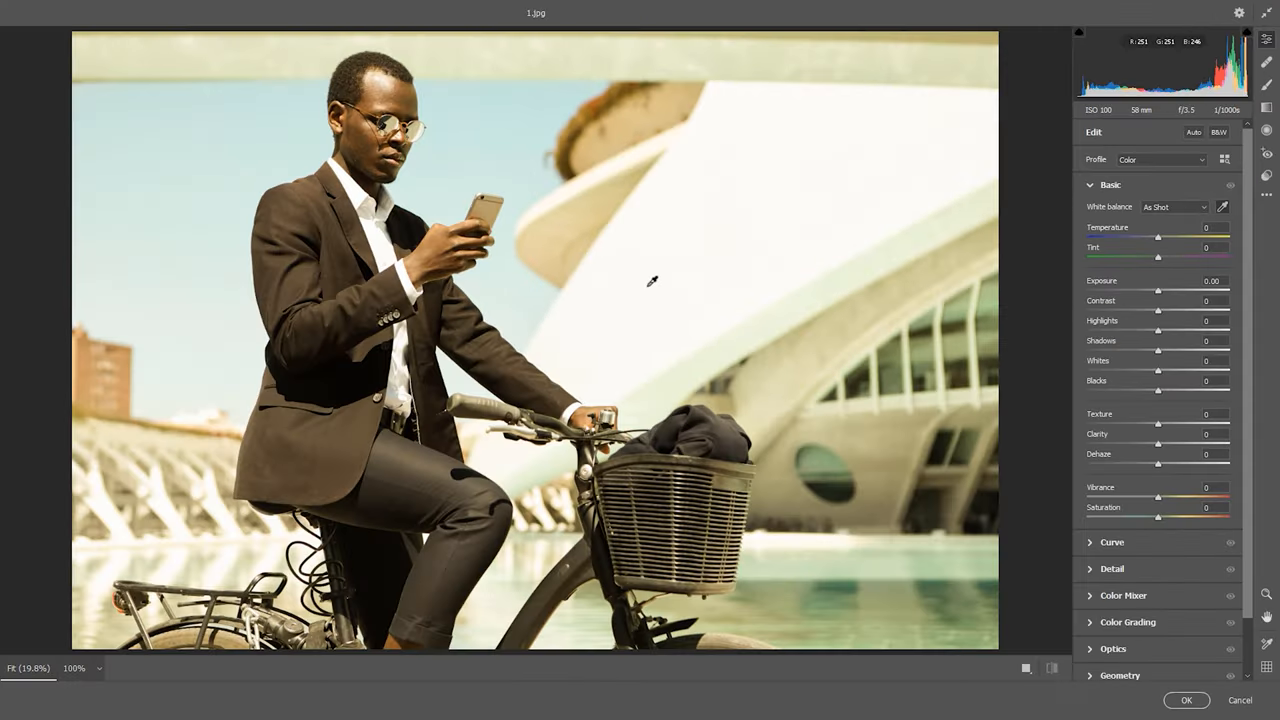
click(650, 282)
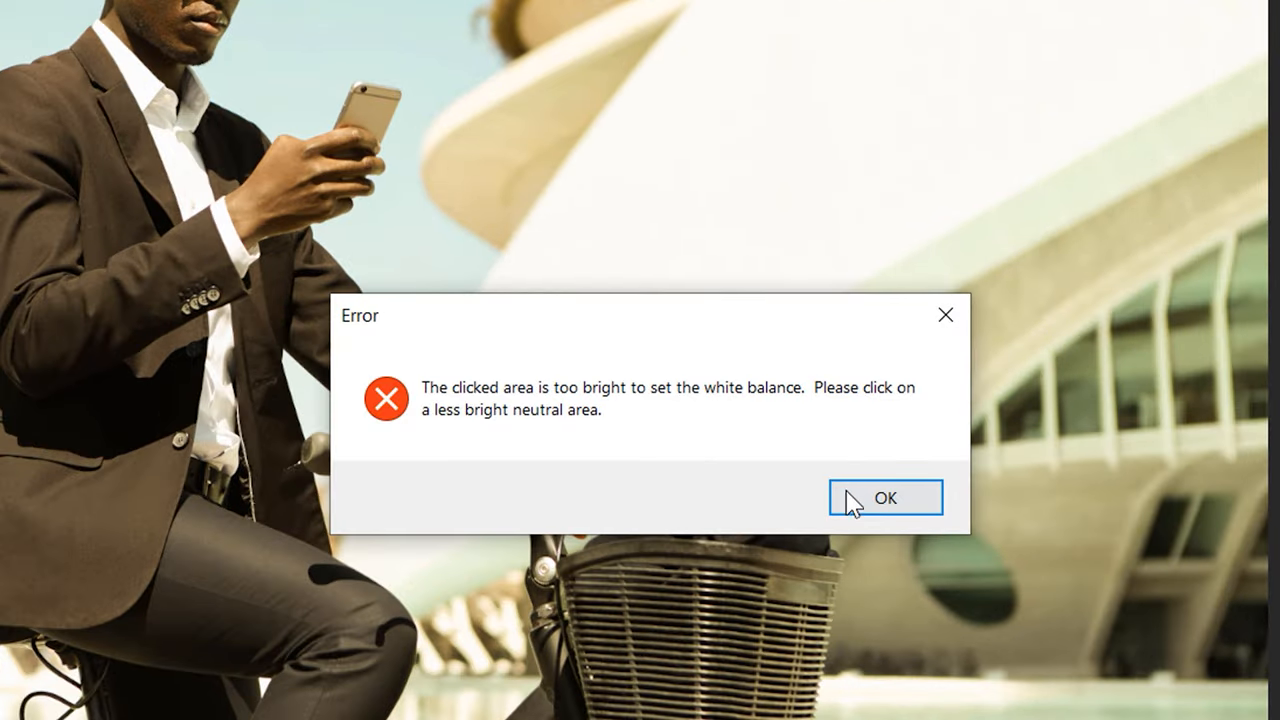
click(884, 498)
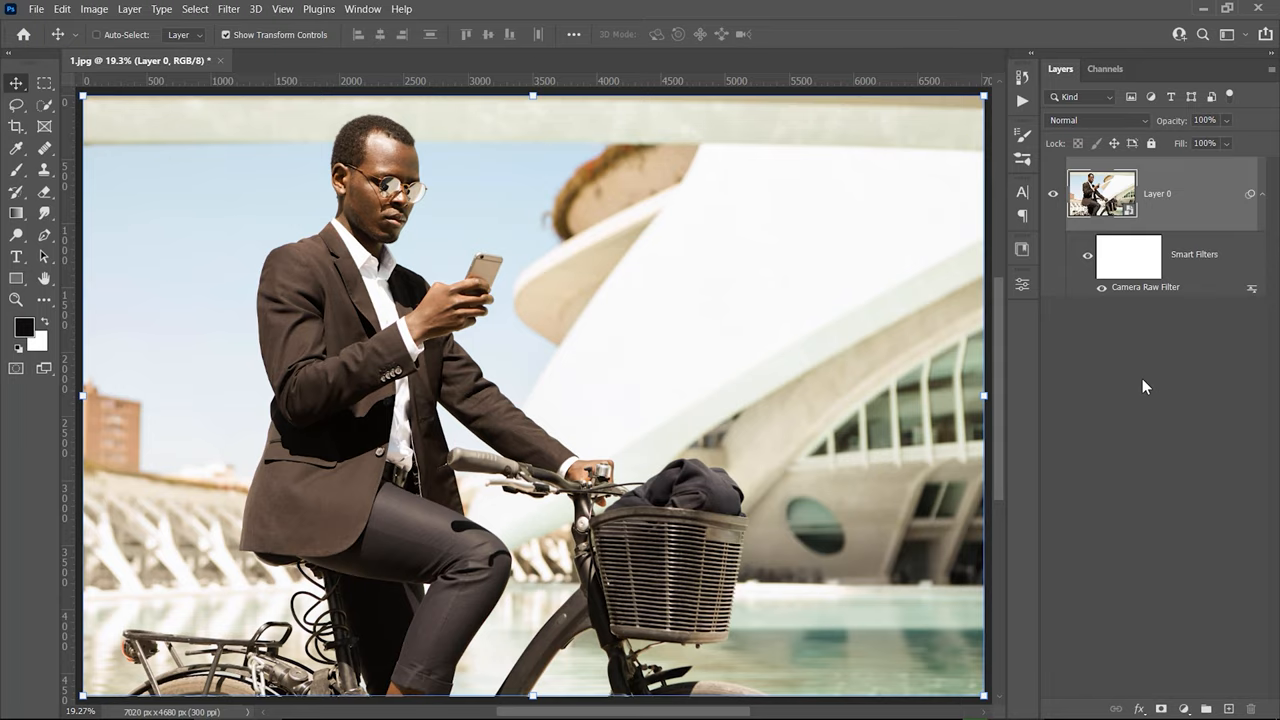
double_click(1144, 288)
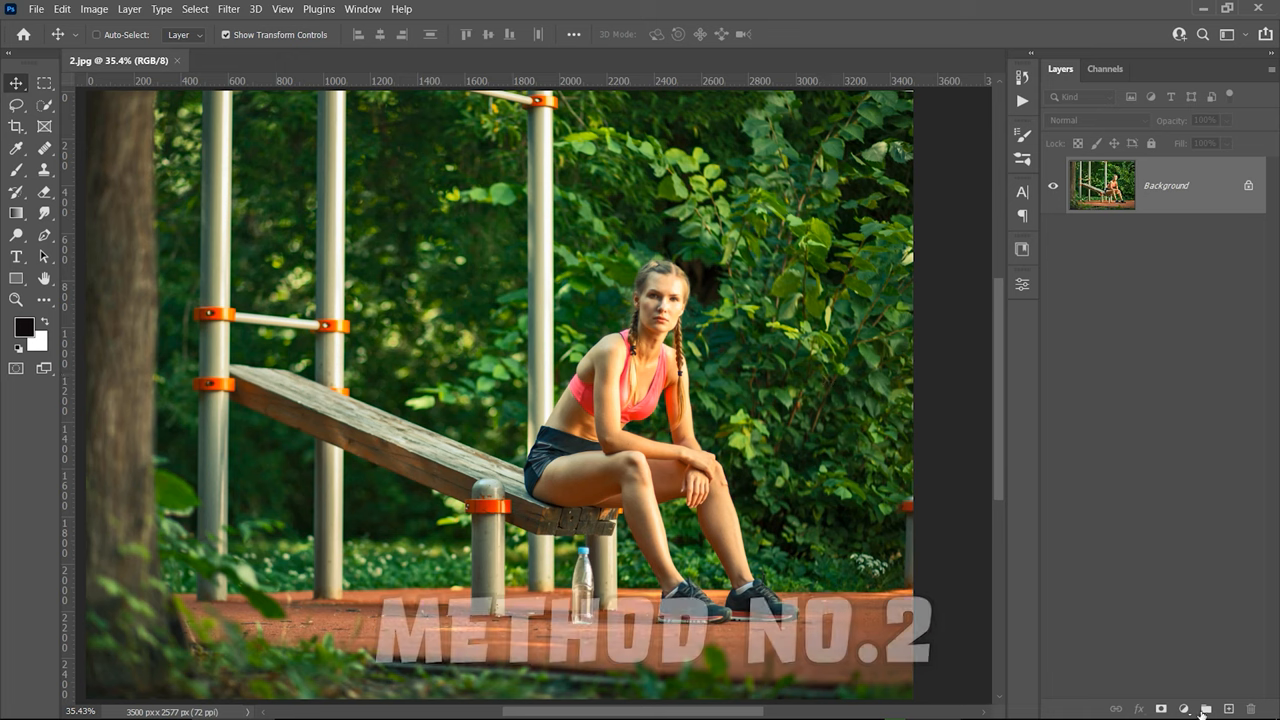
Add a Curves layer to the park photo and clip the Red channel's black and white points.
click(1184, 708)
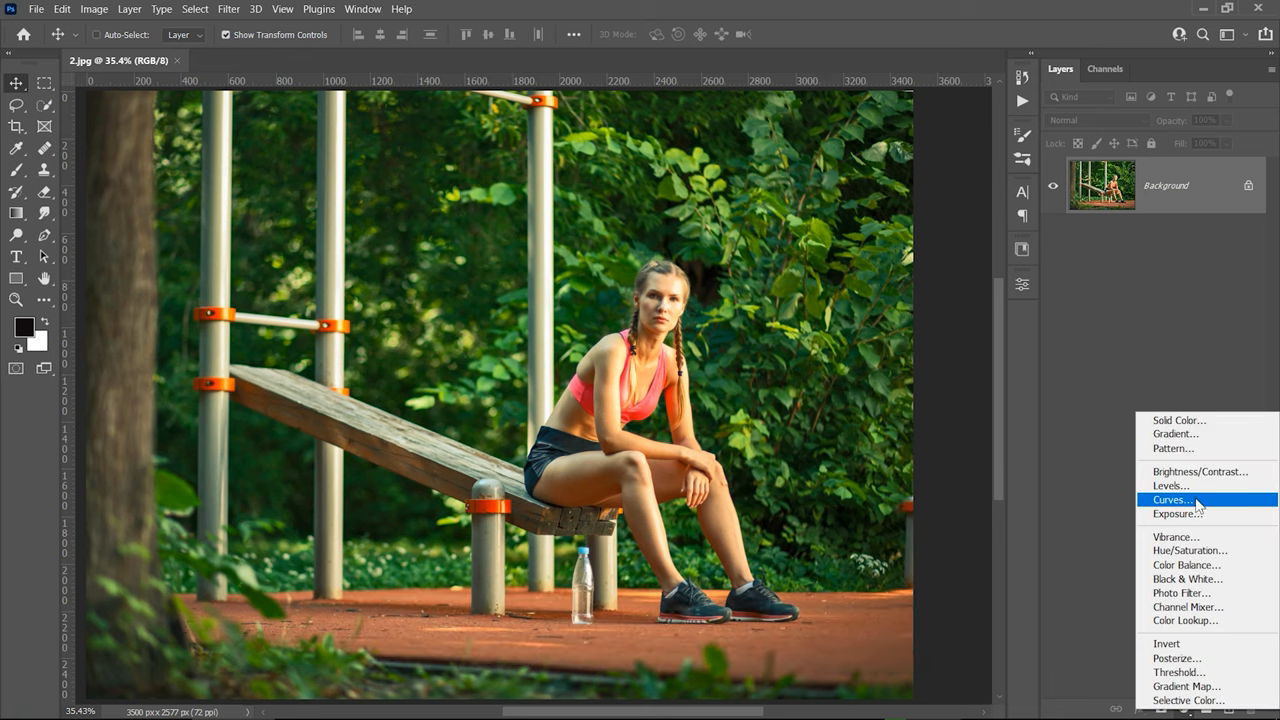
click(1172, 500)
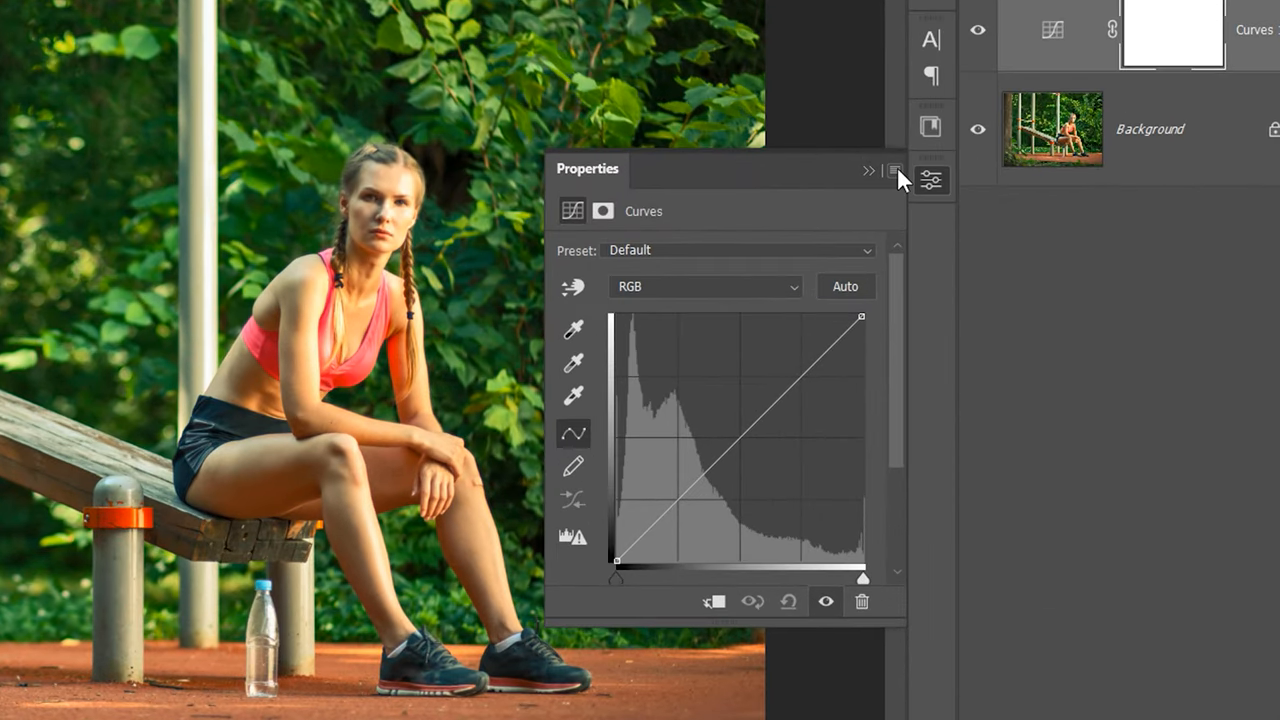
click(894, 170)
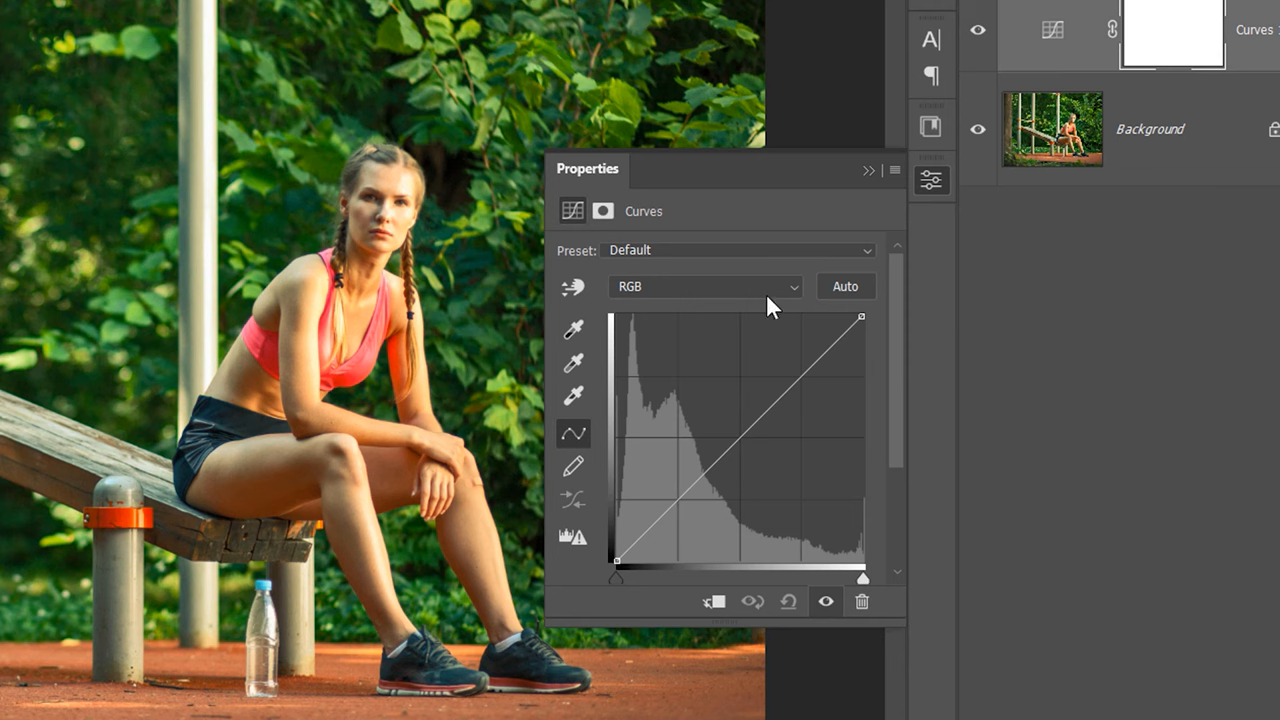
click(704, 288)
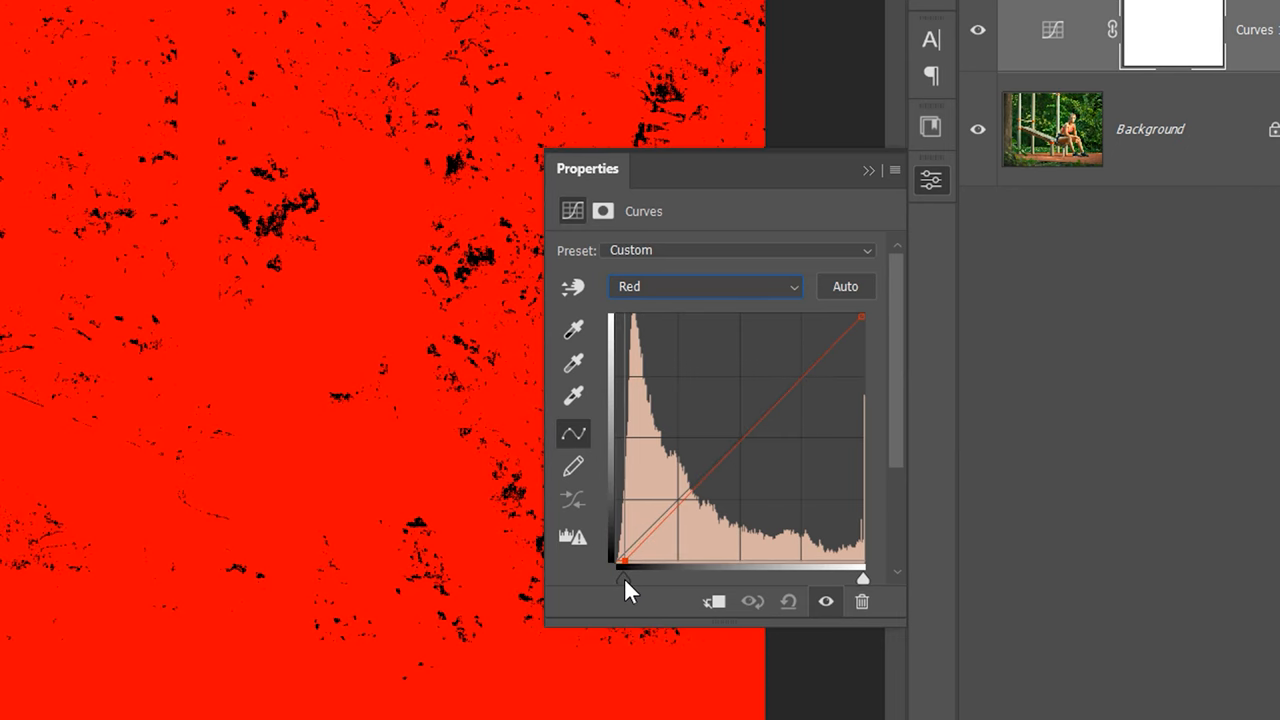
click(826, 600)
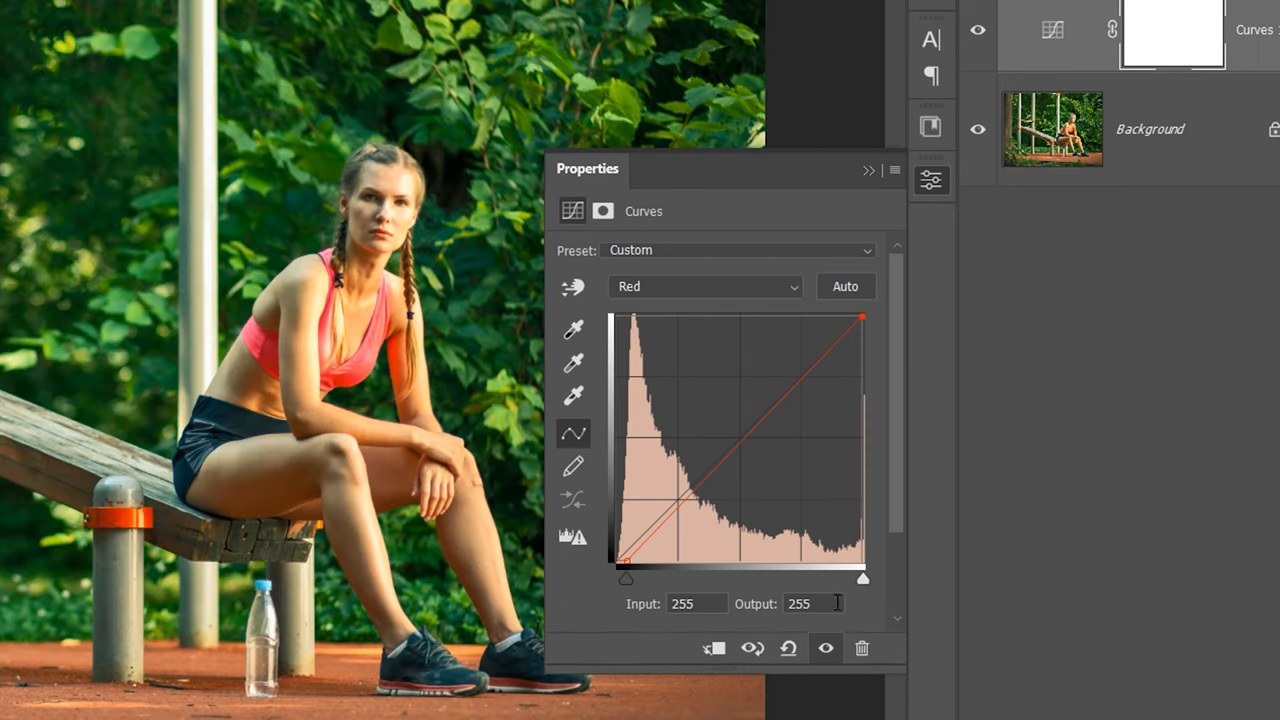
click(704, 288)
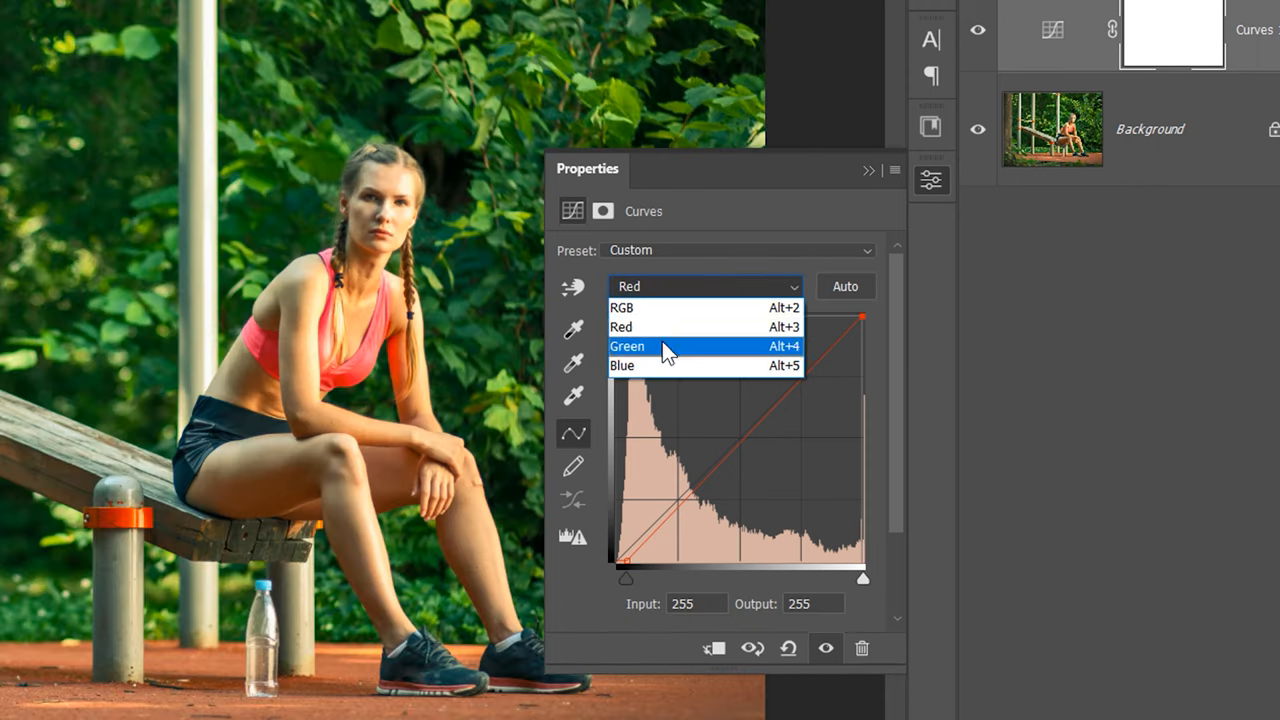
Pull the Green channel's white point in to about 246, then open 3.jpg.
click(628, 346)
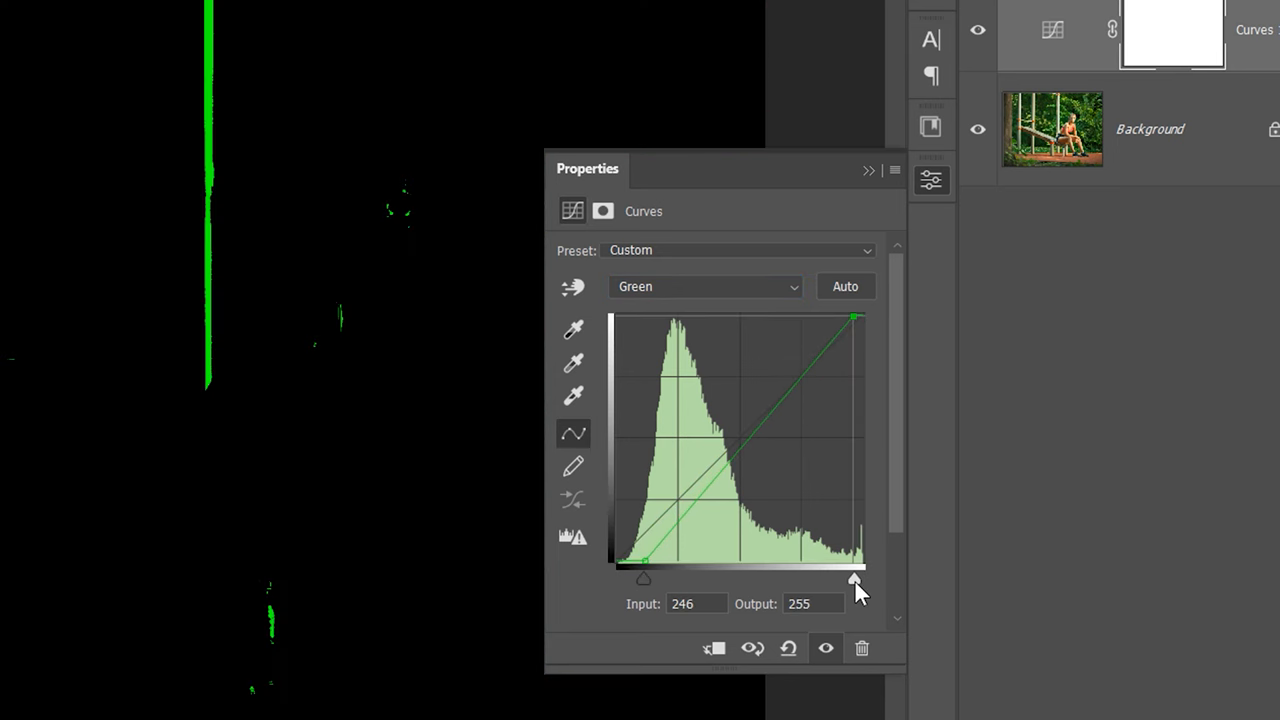
click(704, 288)
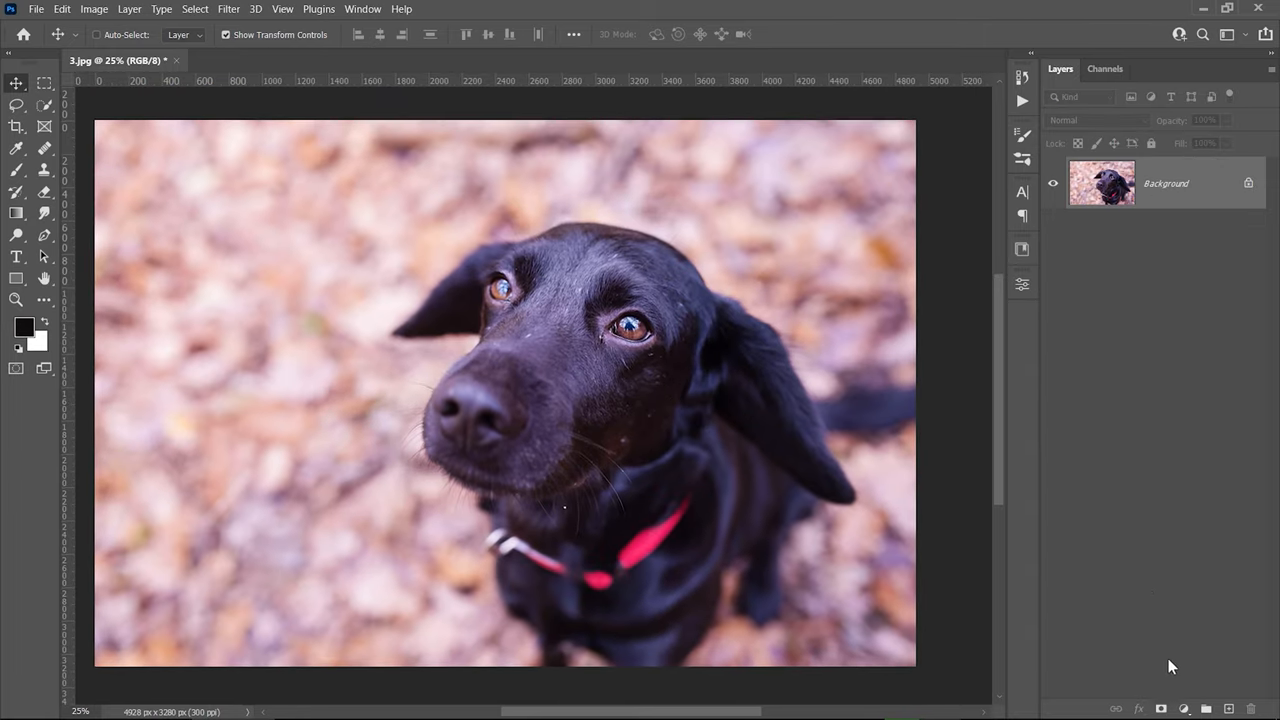
Add a Curves layer to the dog photo and bring up its Auto Color Correction Options.
click(1172, 494)
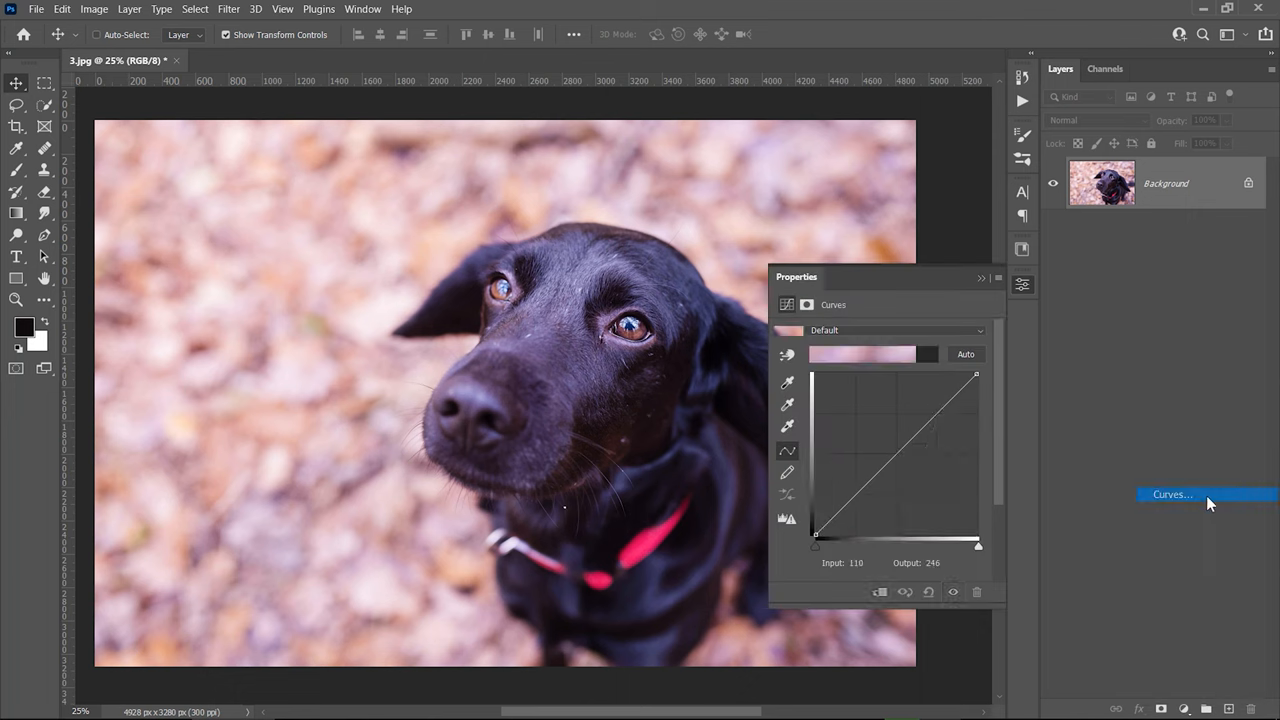
click(1172, 494)
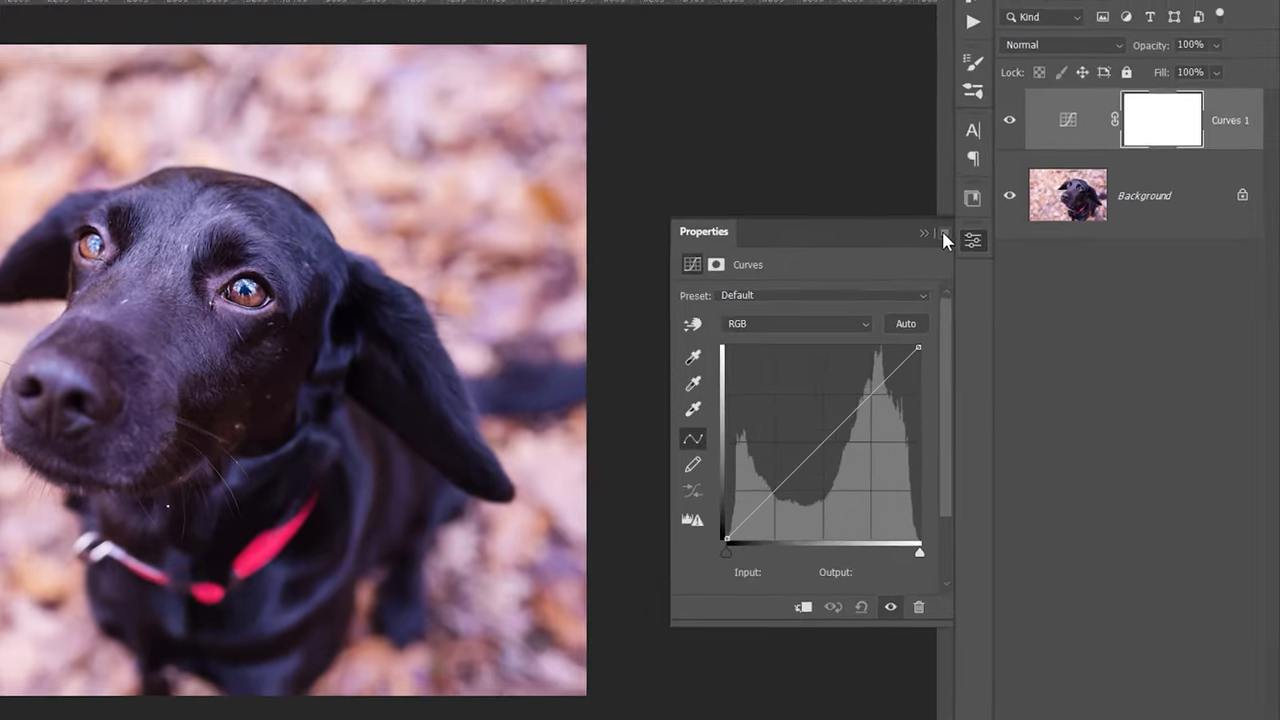
click(924, 232)
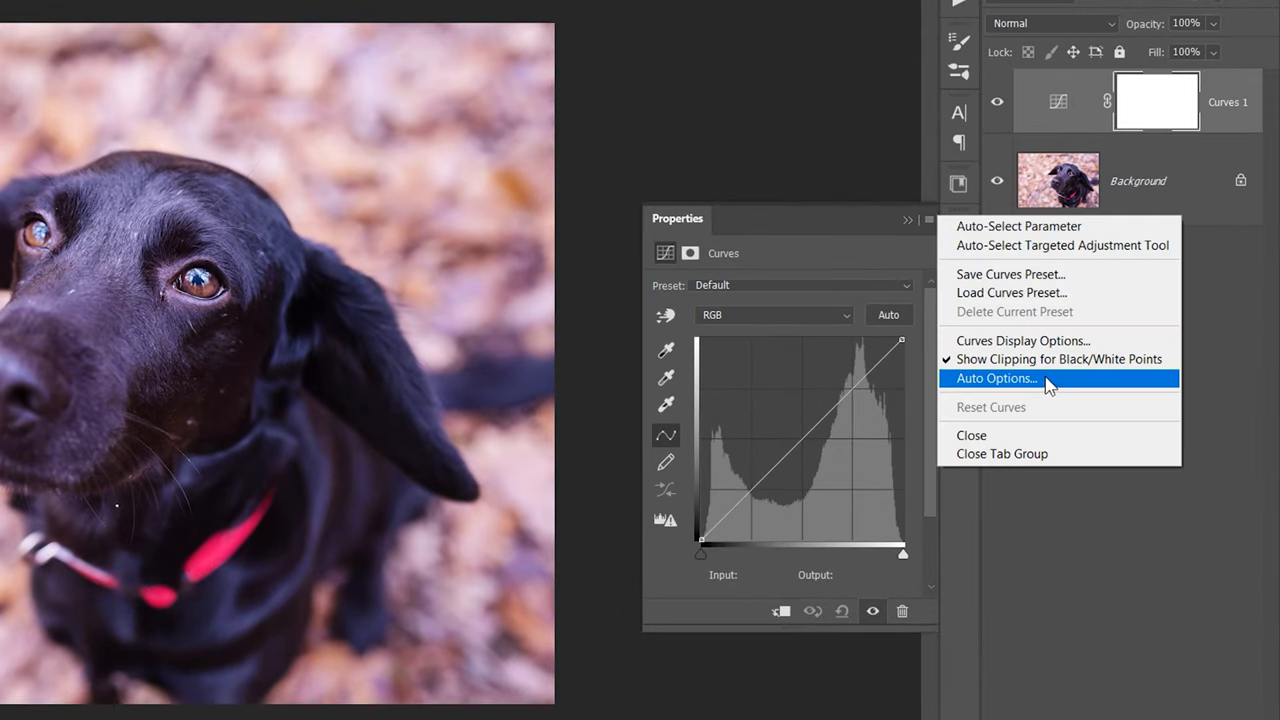
click(996, 378)
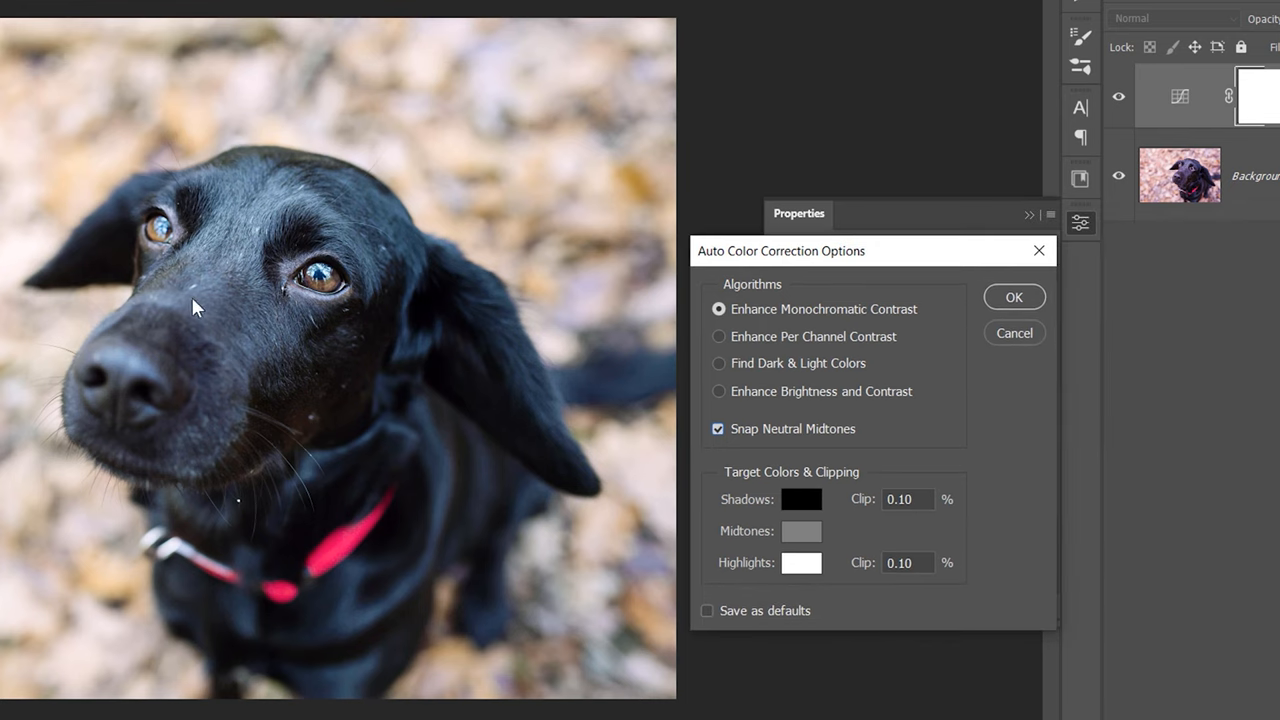
mouse_move(288, 368)
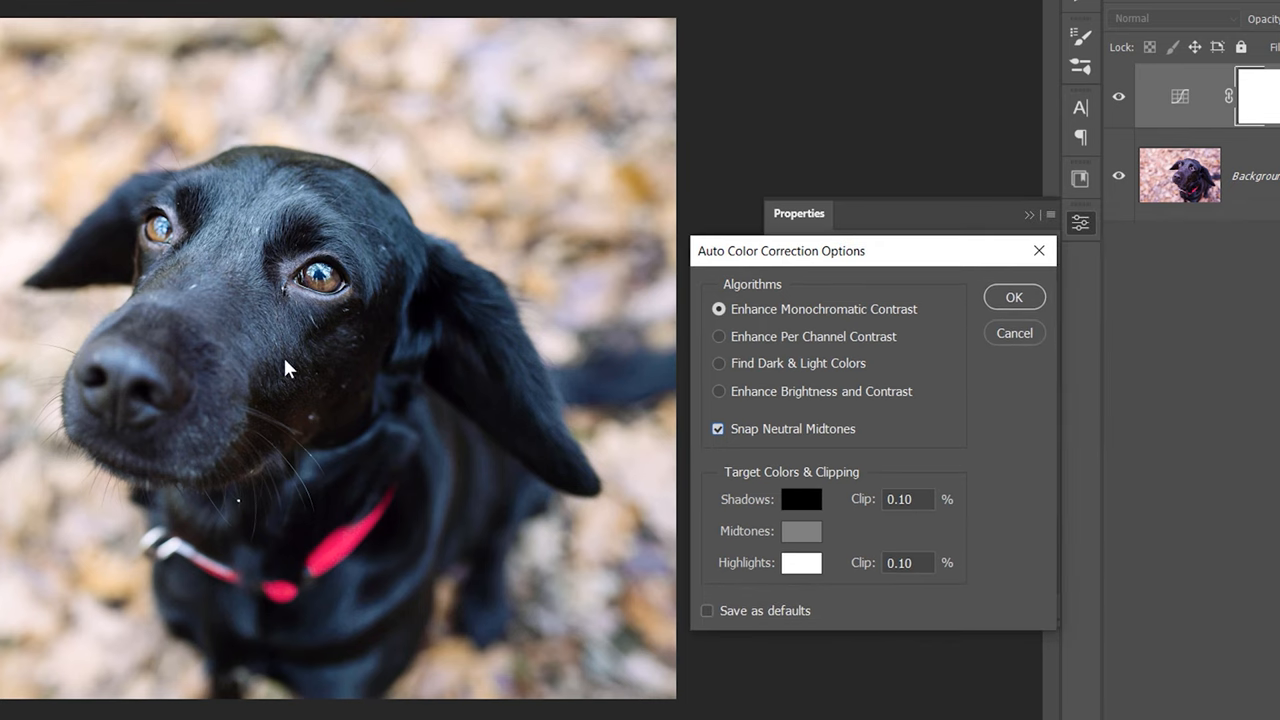
Compare the auto algorithms and settle on Find Dark & Light Colors with Snap Neutral Midtones.
click(718, 336)
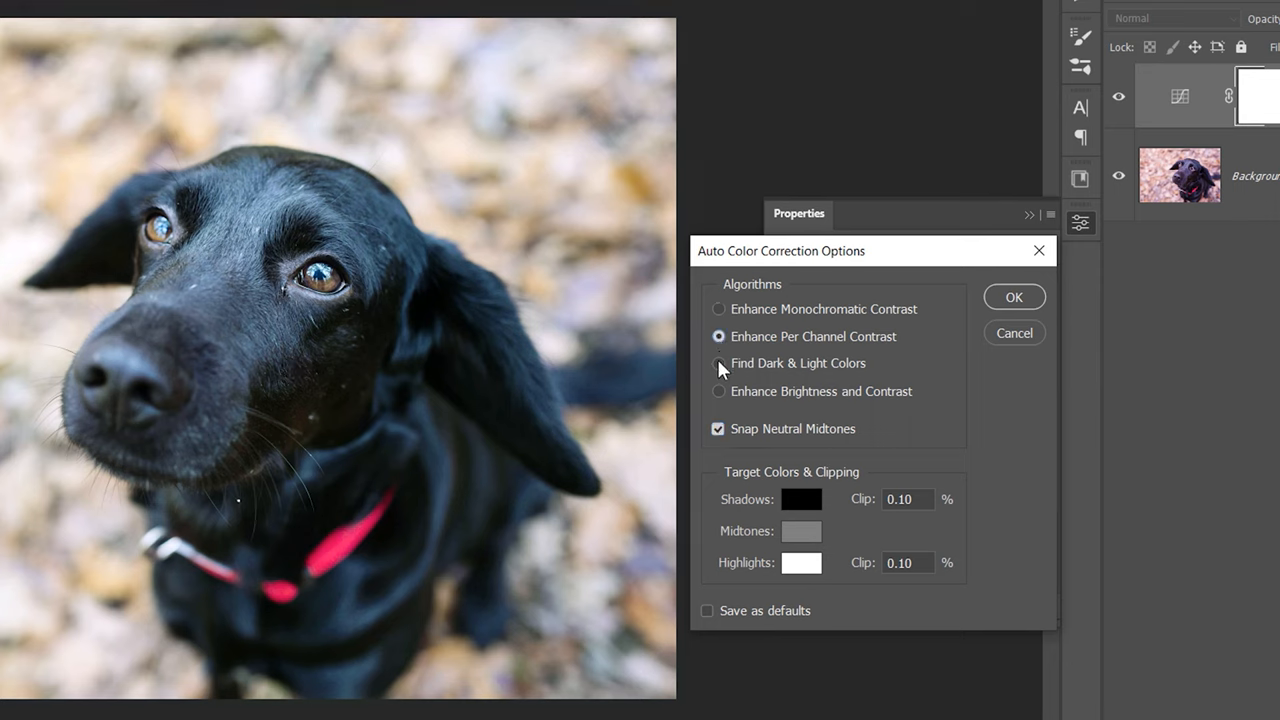
click(718, 390)
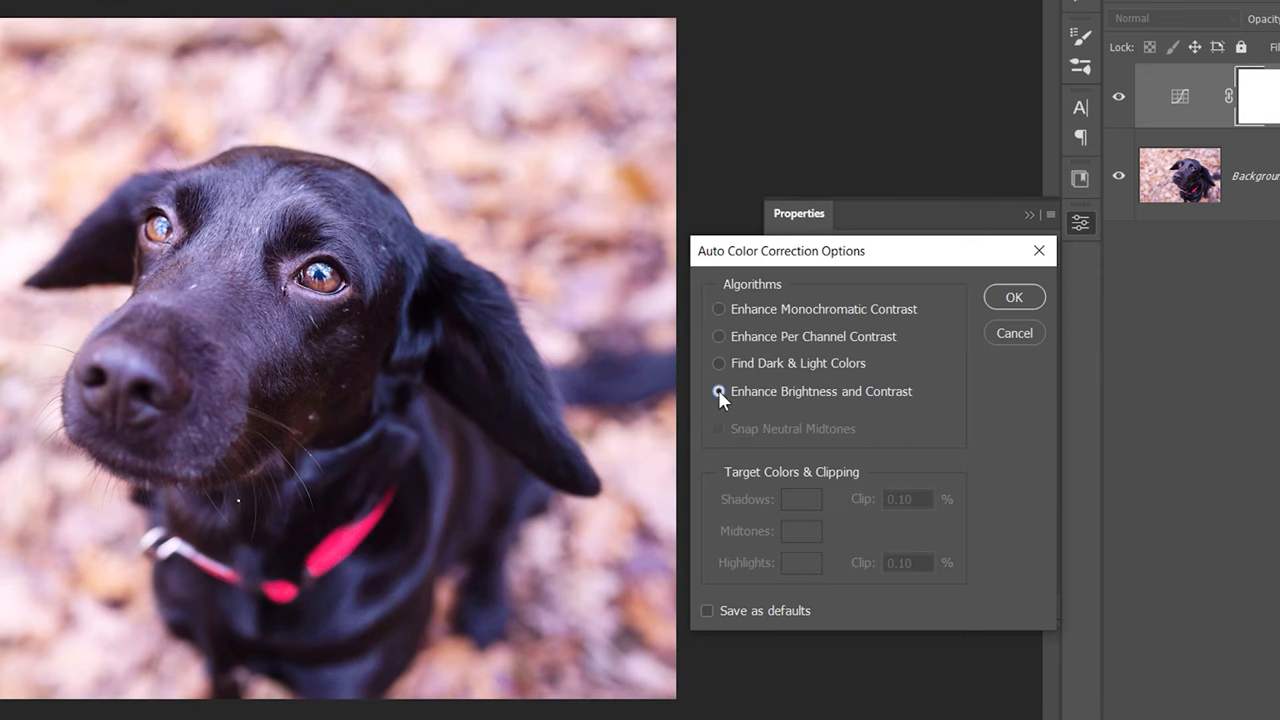
click(718, 336)
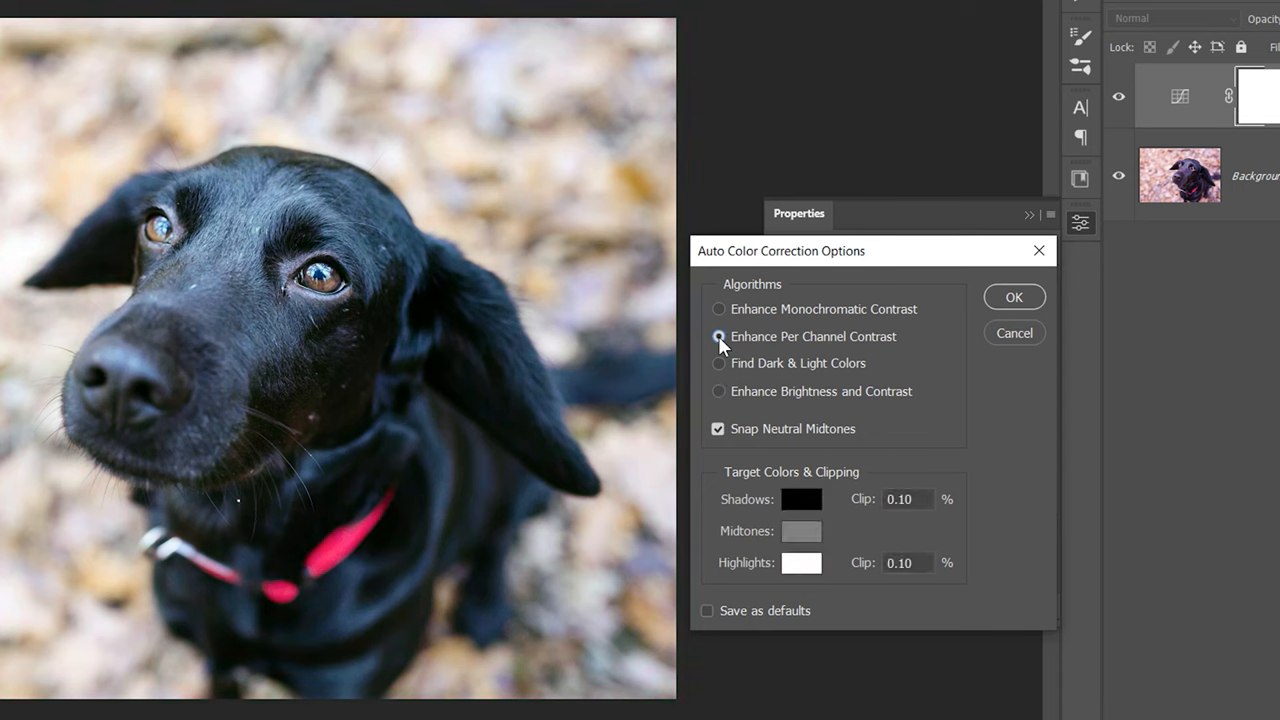
click(718, 364)
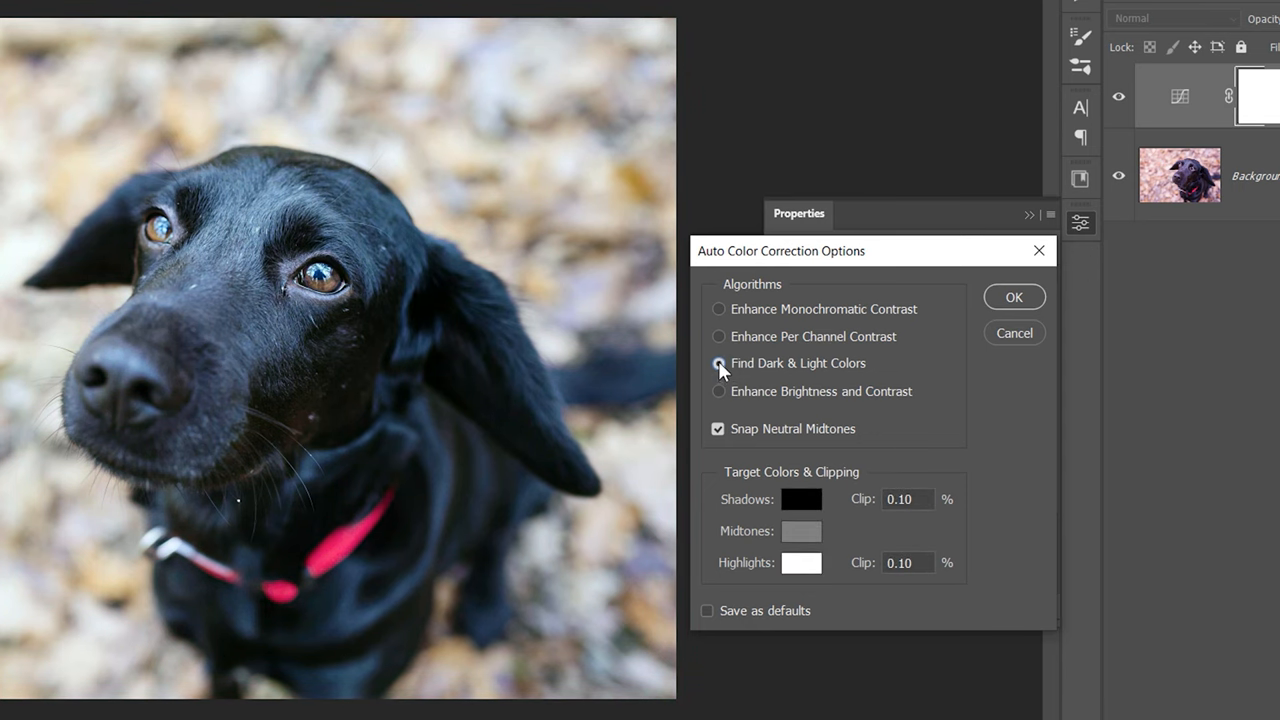
click(1012, 296)
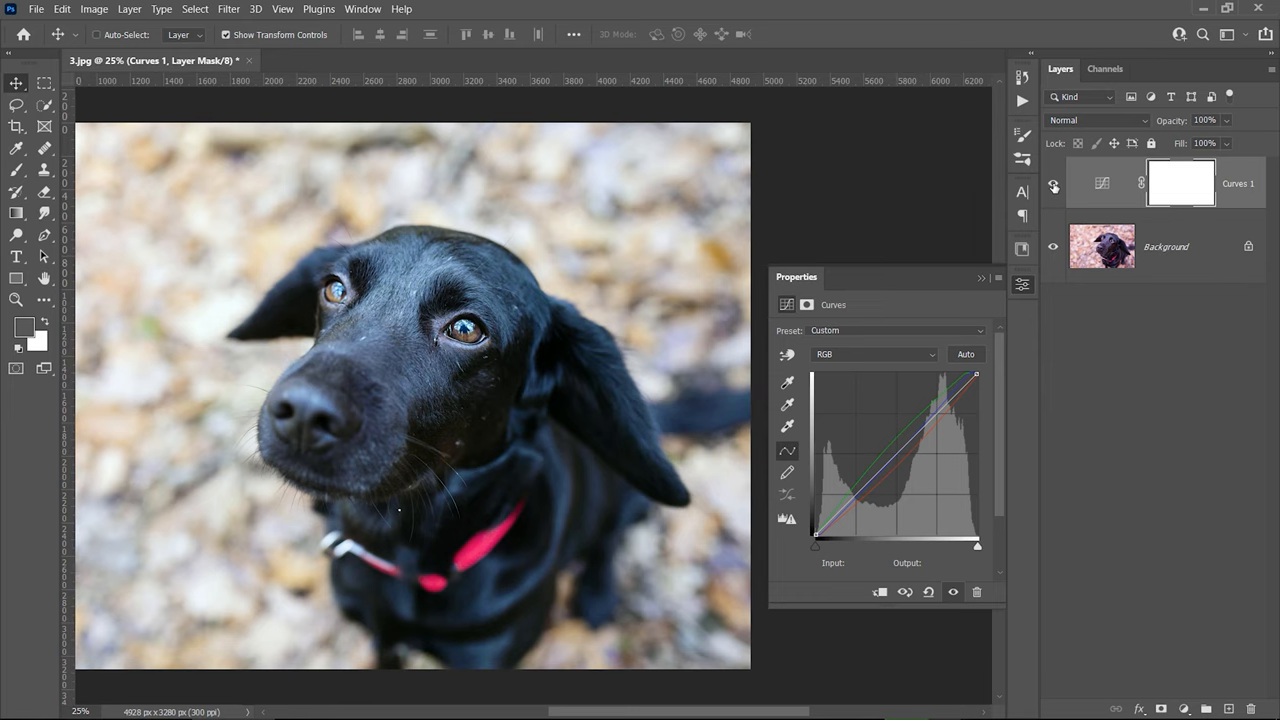
click(966, 354)
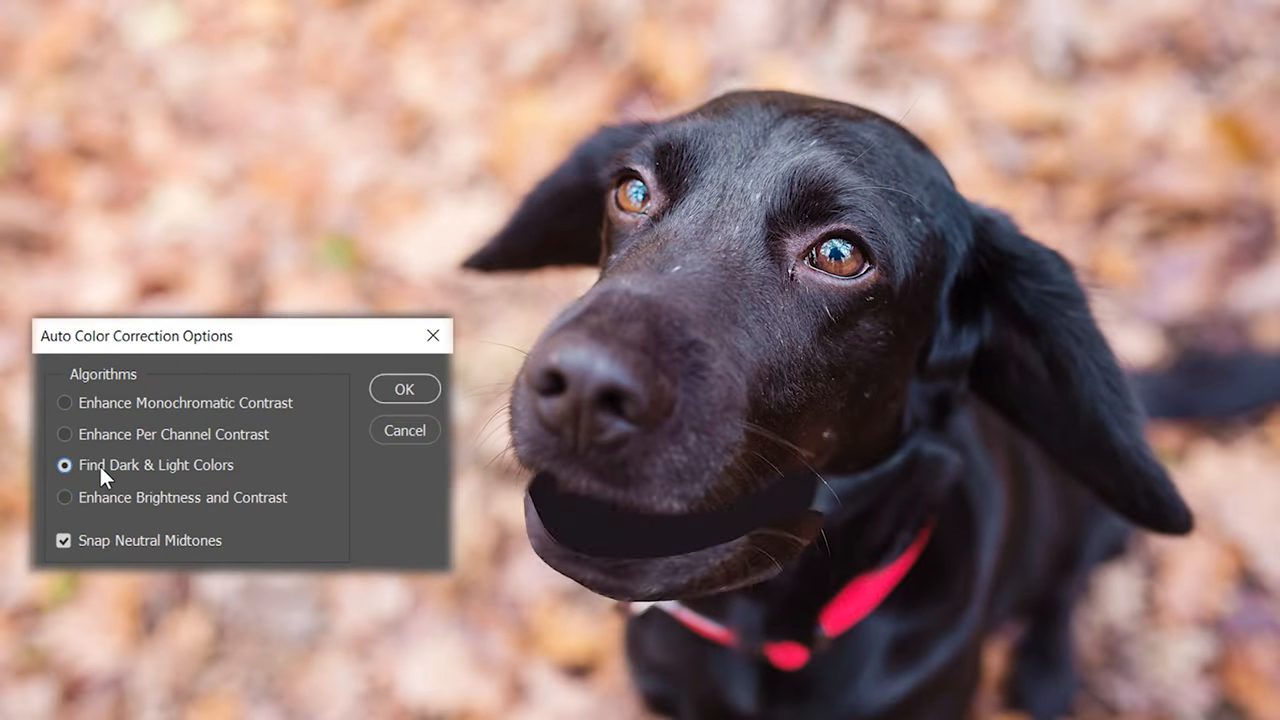
click(404, 388)
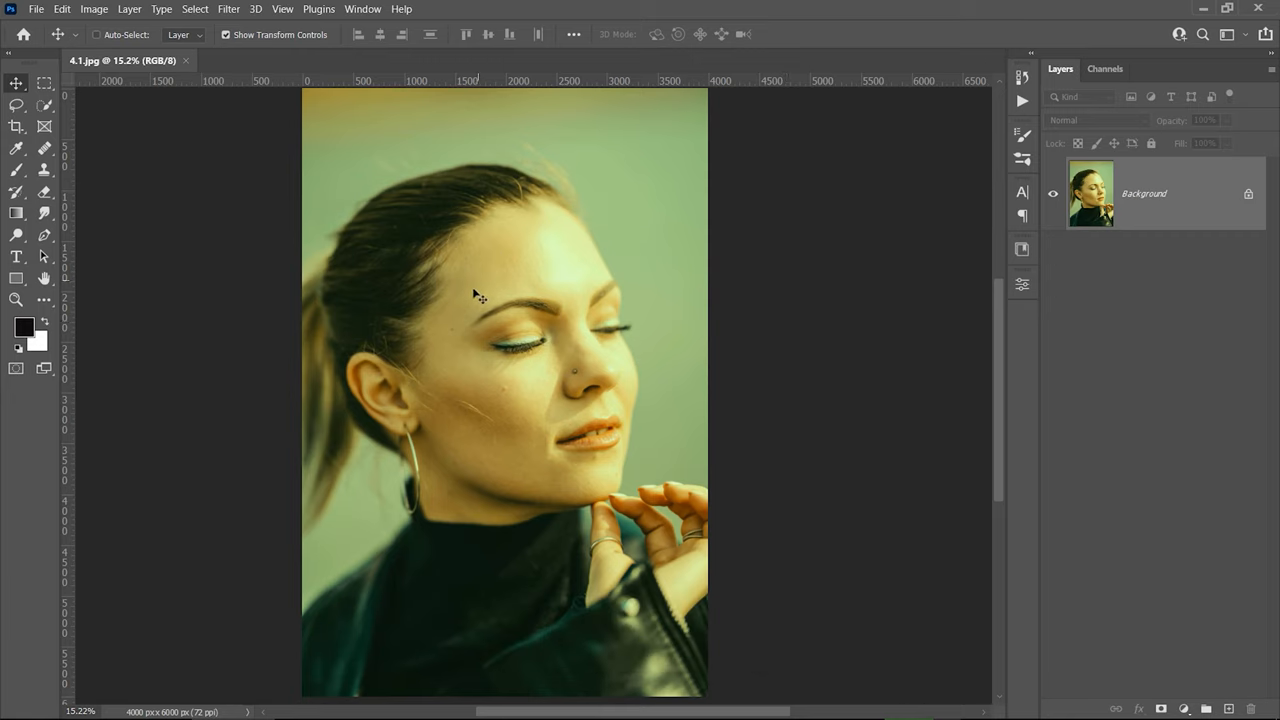
mouse_move(424, 332)
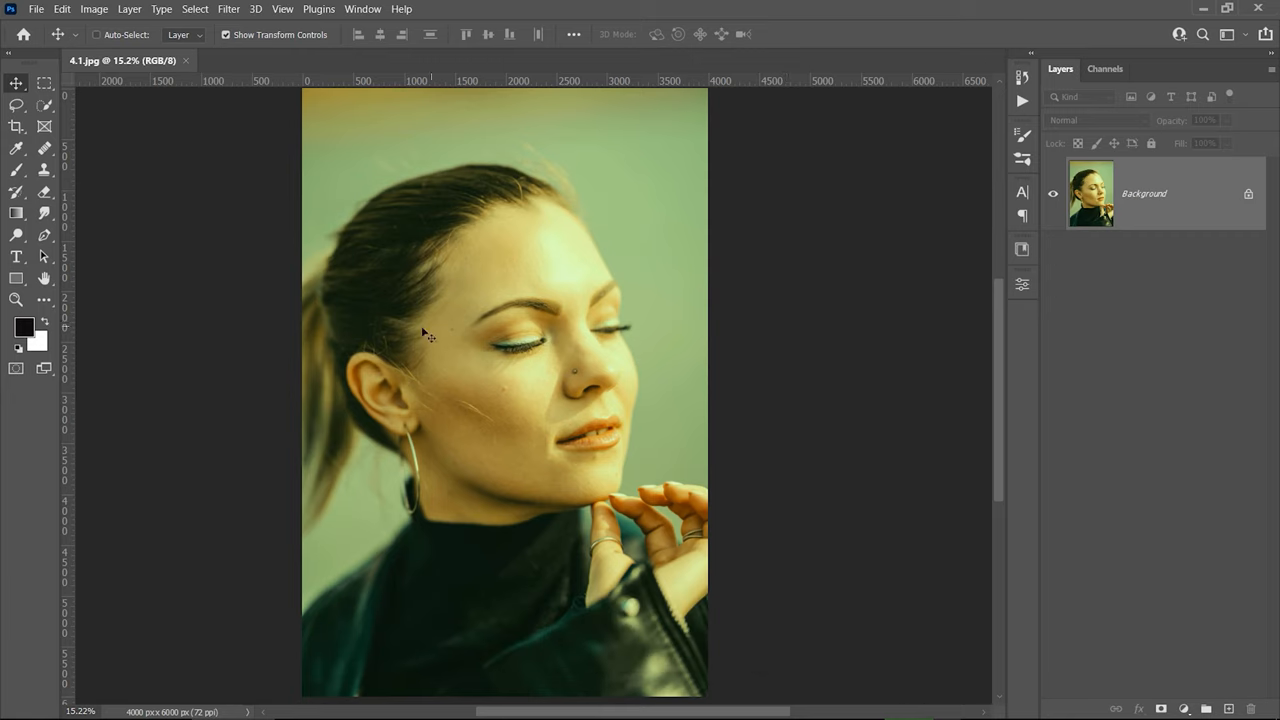
mouse_move(496, 280)
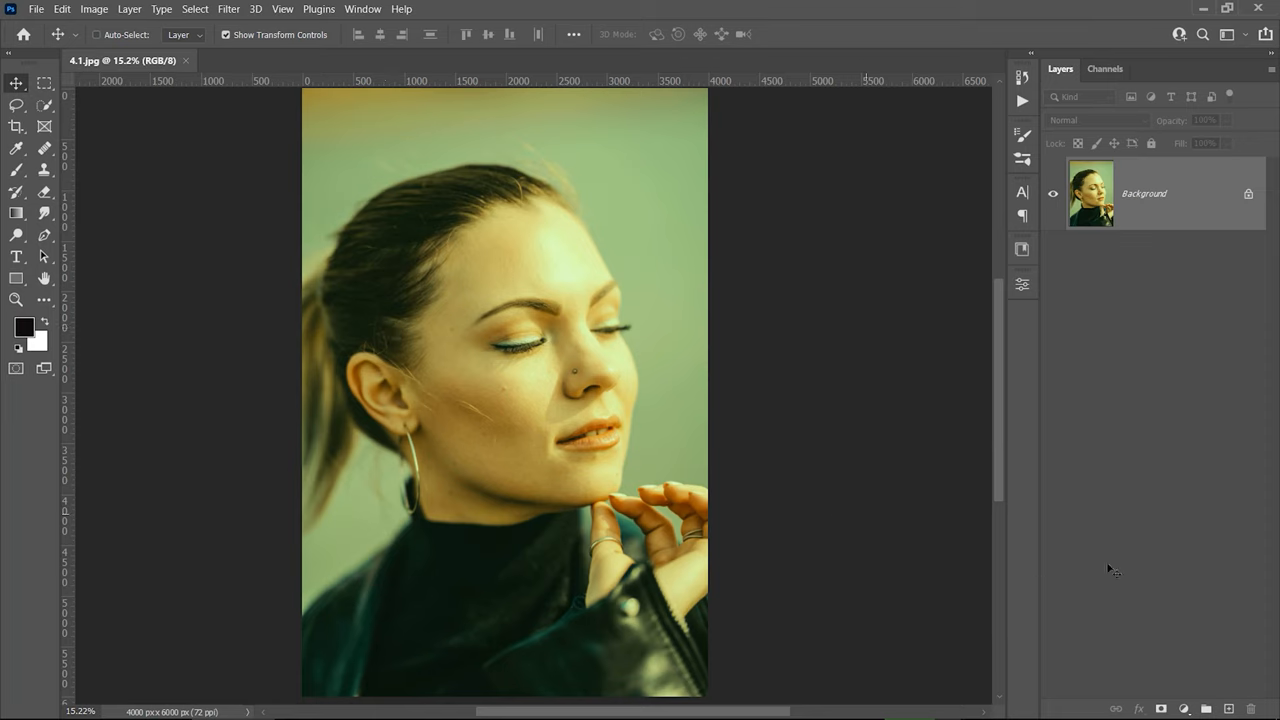
Add a Curves 1 layer above the green-tinted portrait and close its Properties panel.
click(1184, 708)
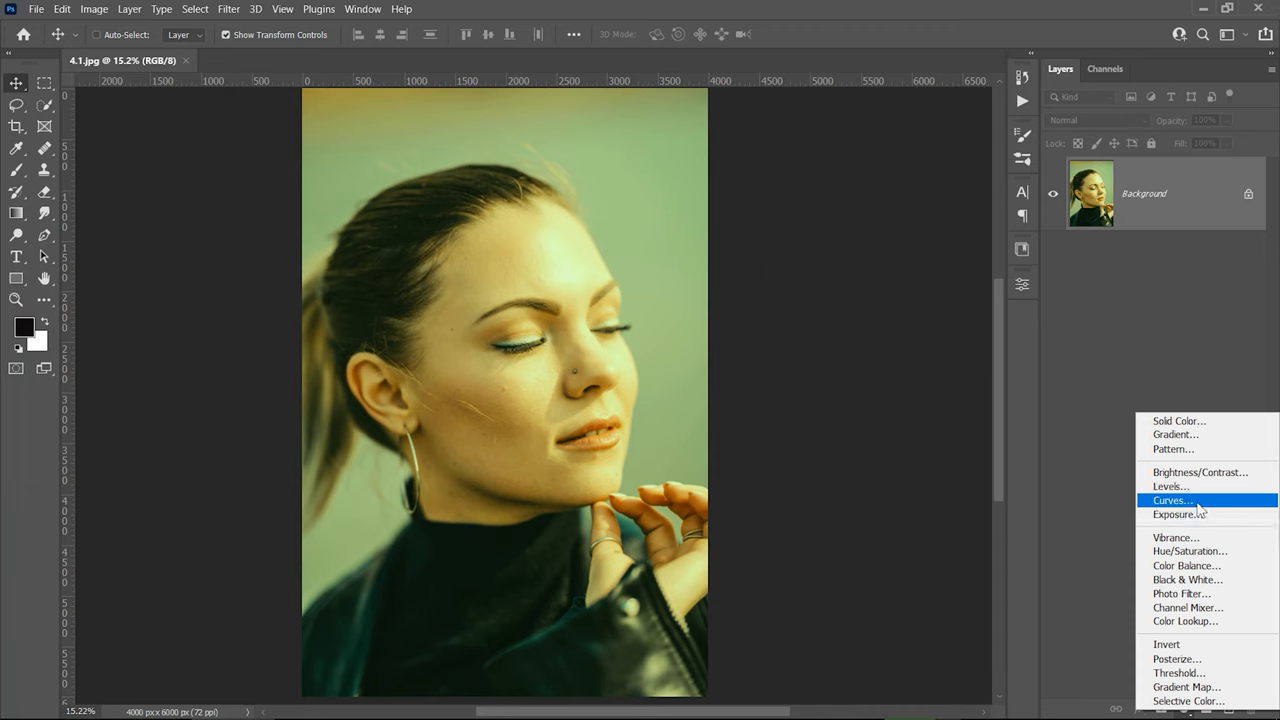
click(1170, 500)
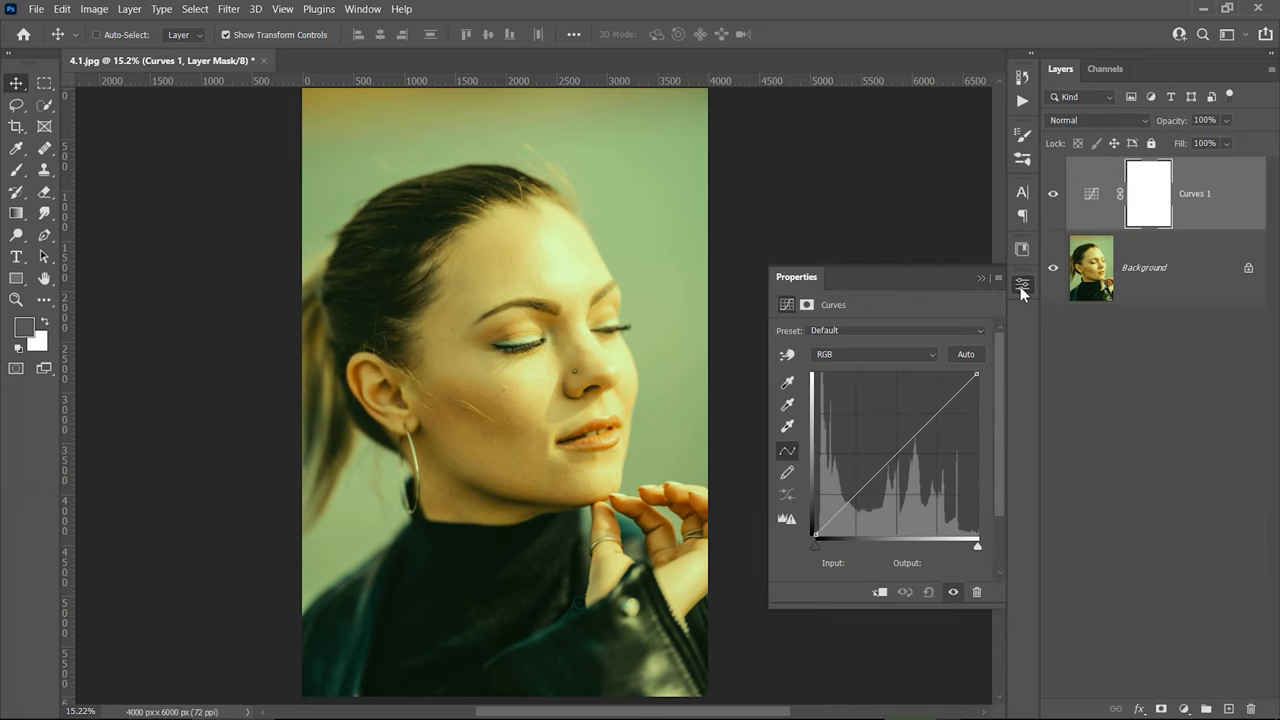
click(1022, 284)
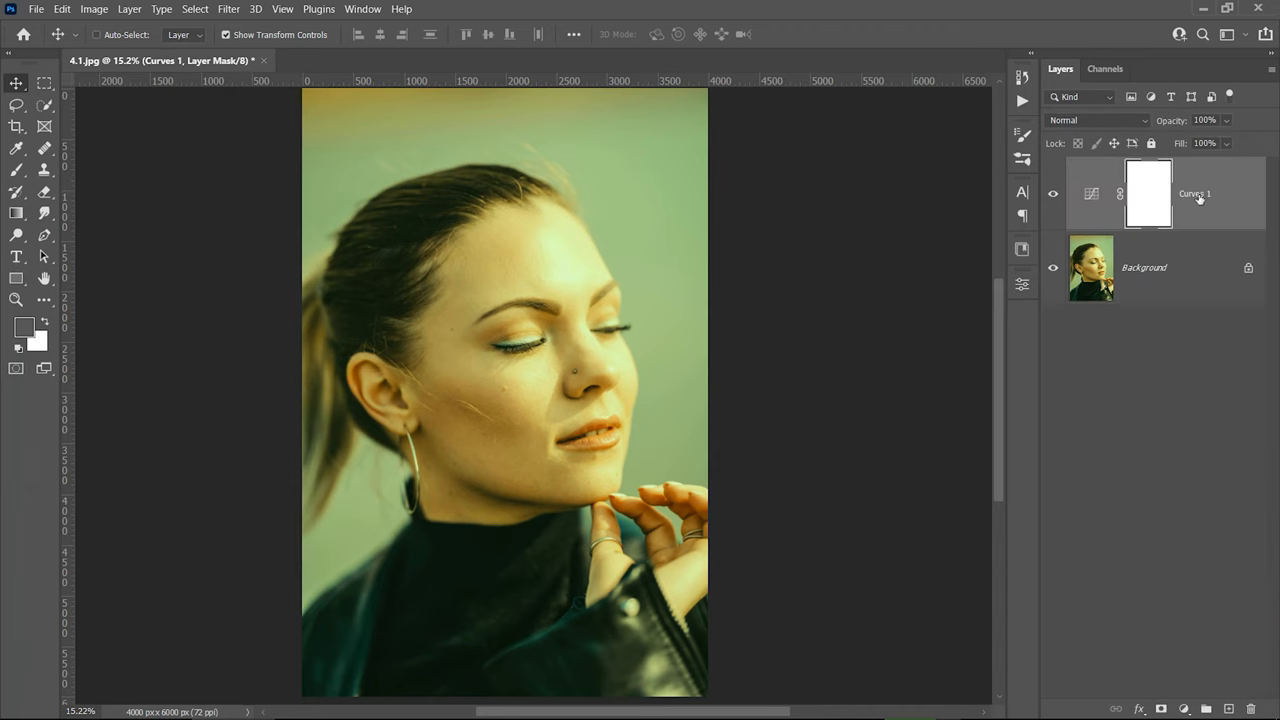
click(1184, 708)
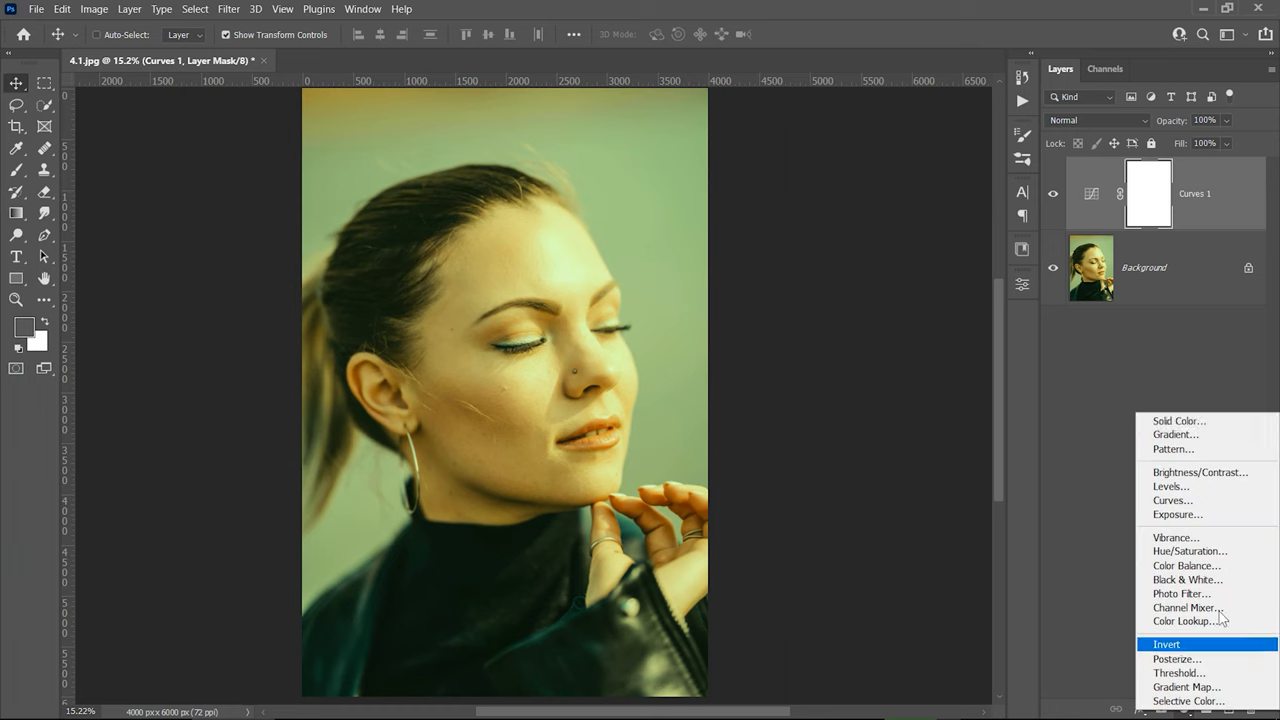
Add a Solid Color fill of hex 808080 and set its blend mode to Difference.
click(1178, 420)
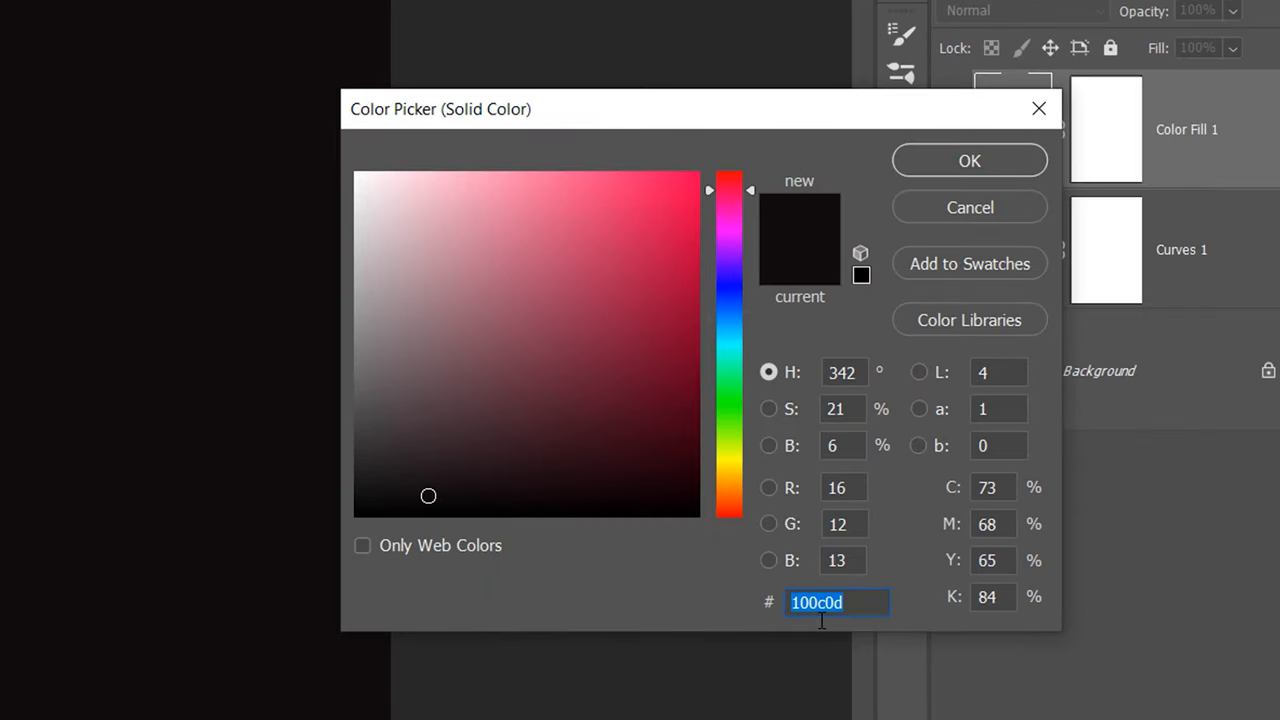
text(808080)
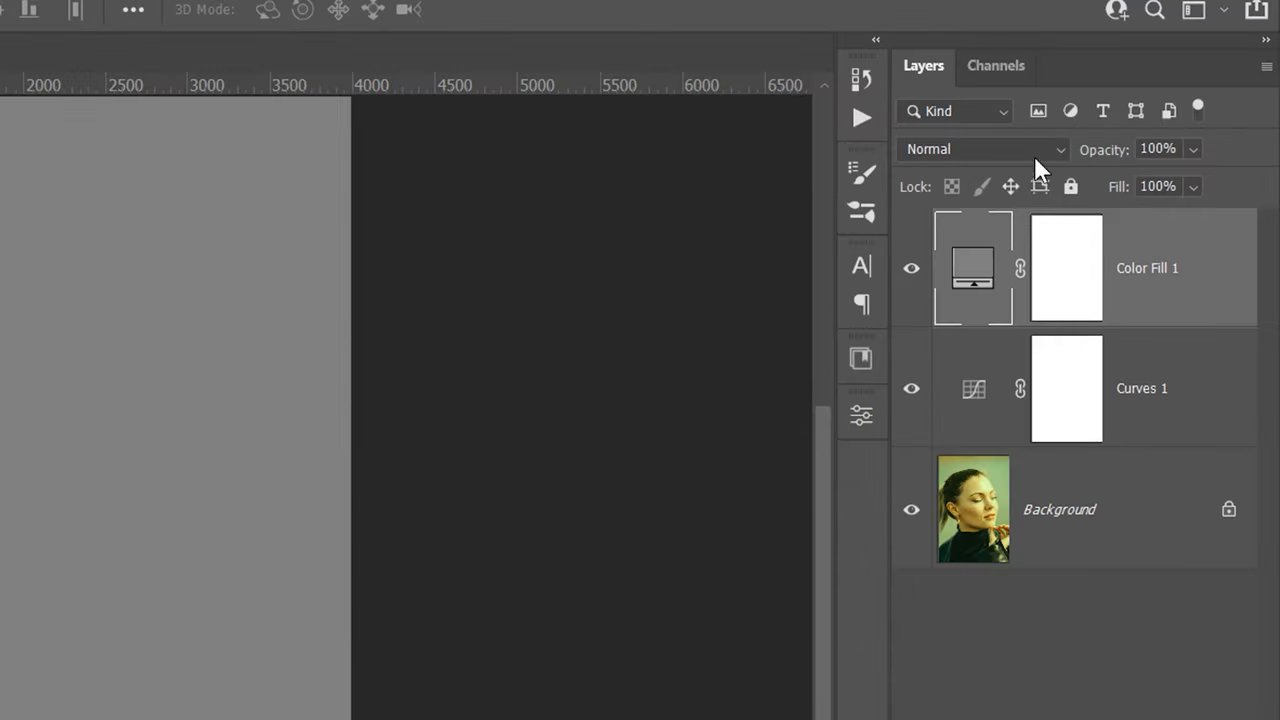
click(984, 148)
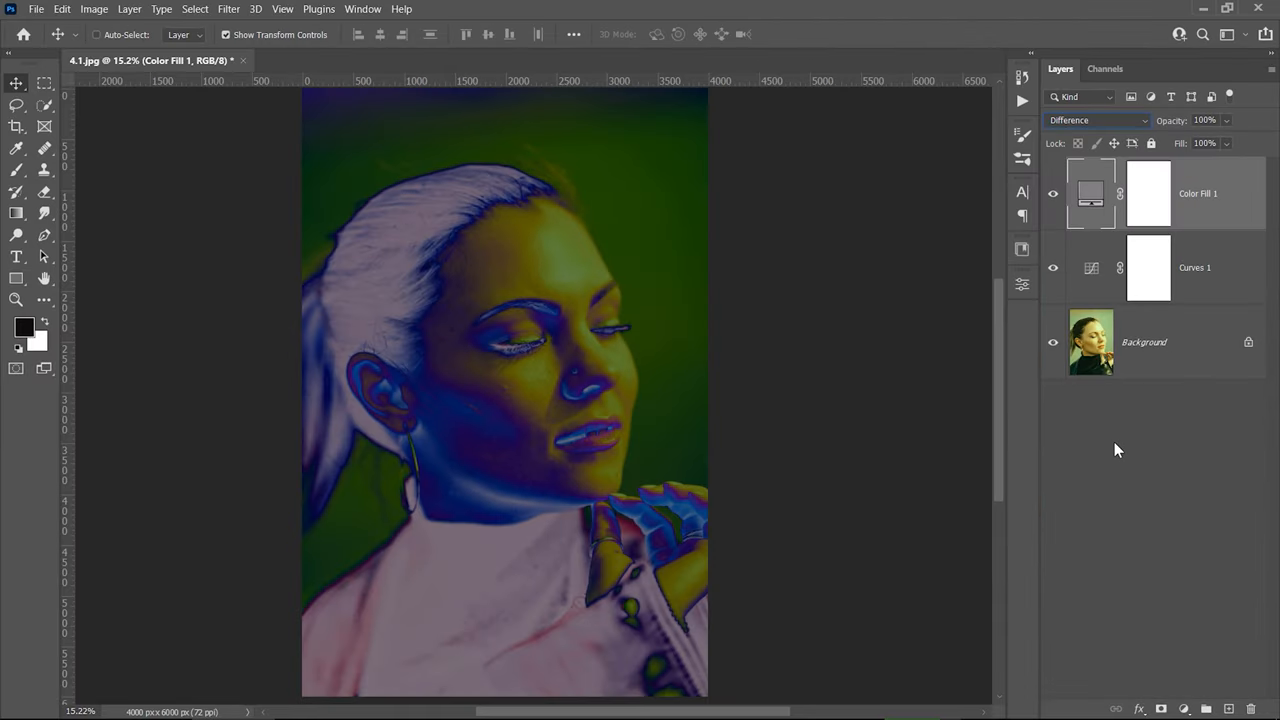
mouse_move(528, 388)
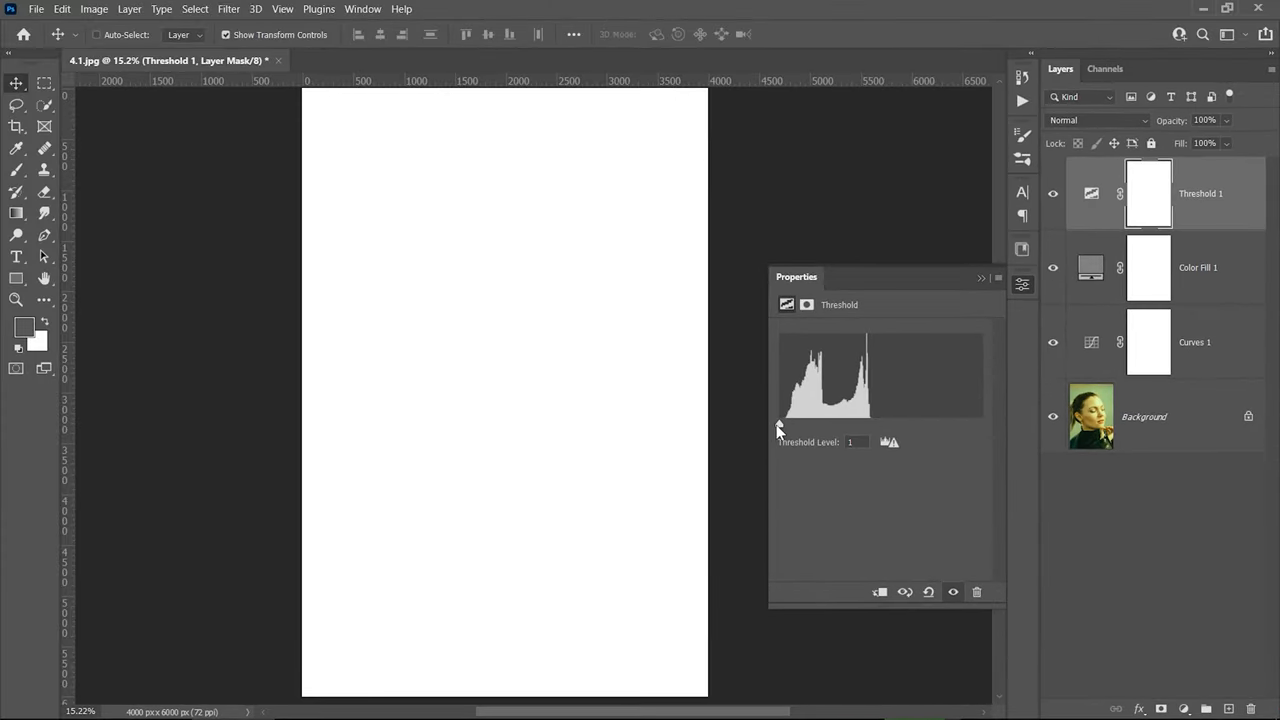
Nudge the Threshold Level slider up to about 19 so only a few black patches remain.
drag(780, 424, 792, 424)
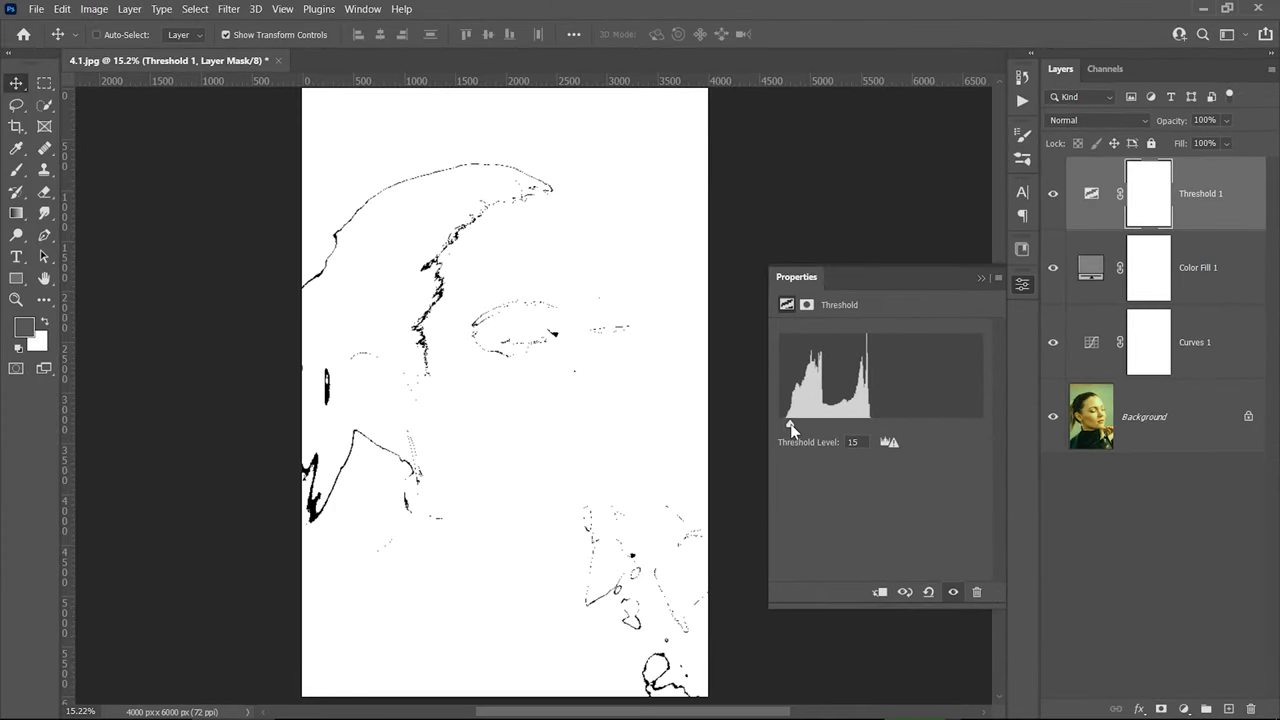
drag(790, 424, 800, 424)
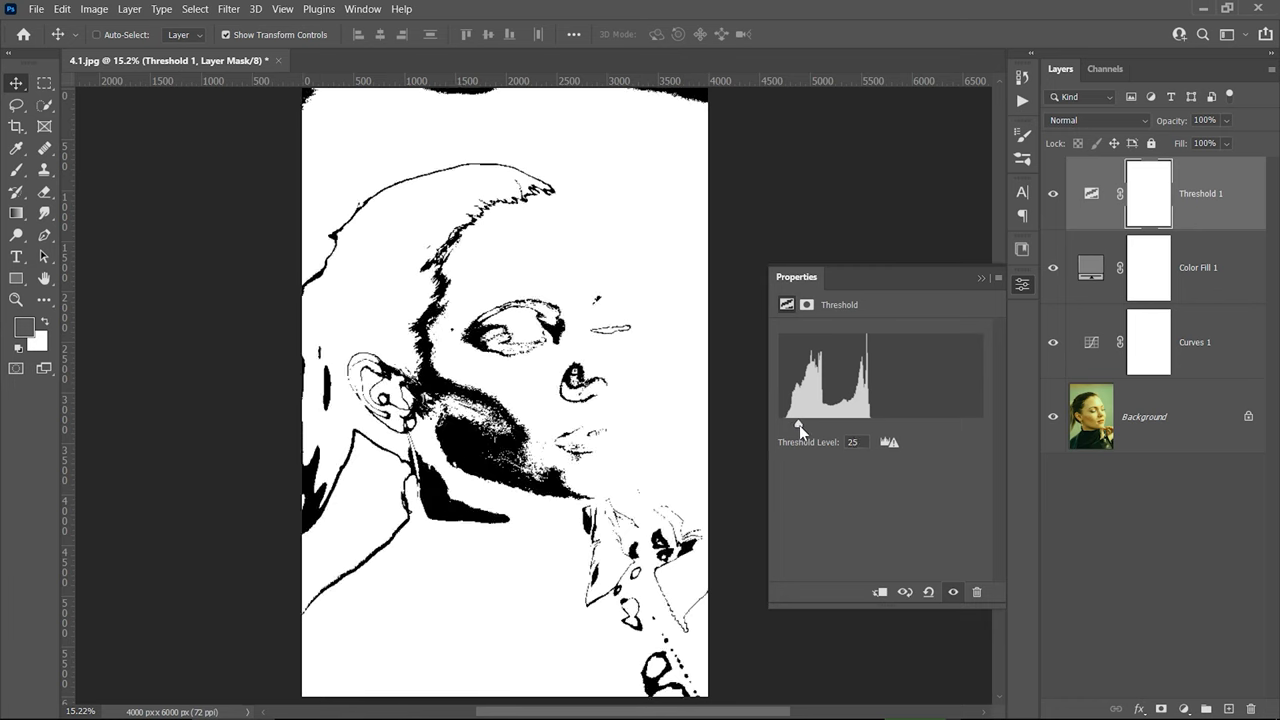
drag(796, 424, 792, 424)
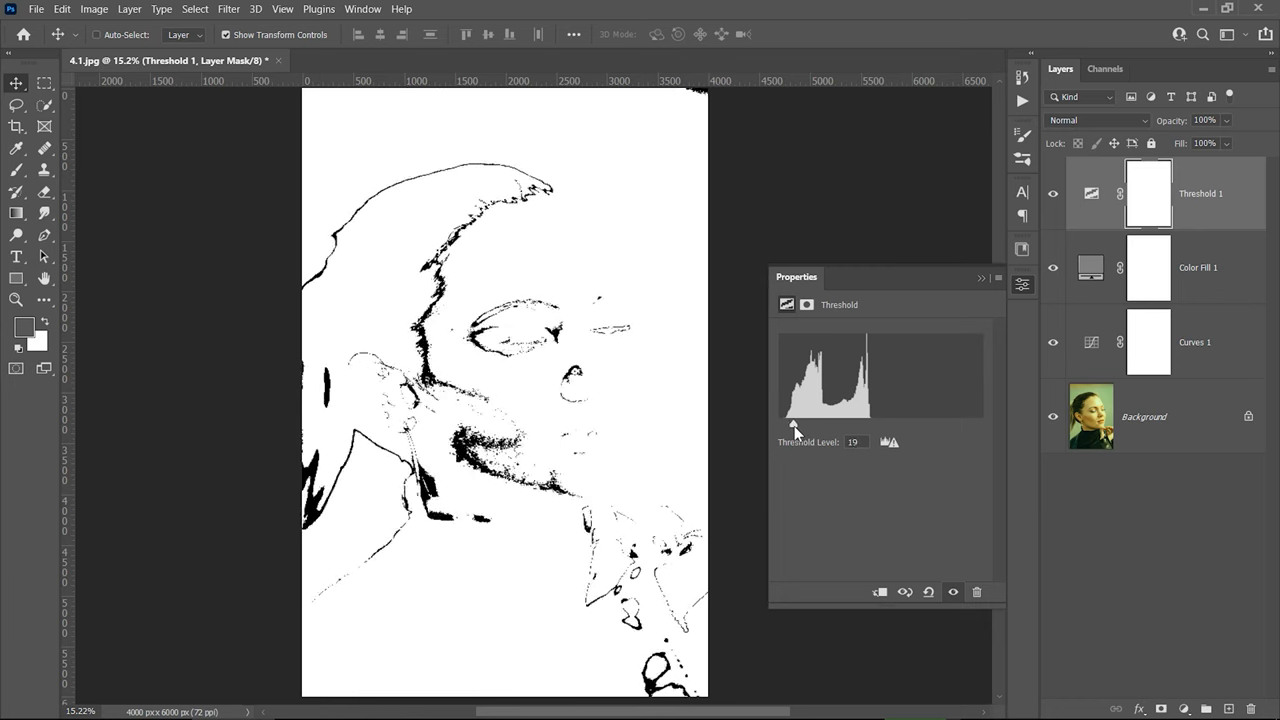
drag(792, 424, 798, 424)
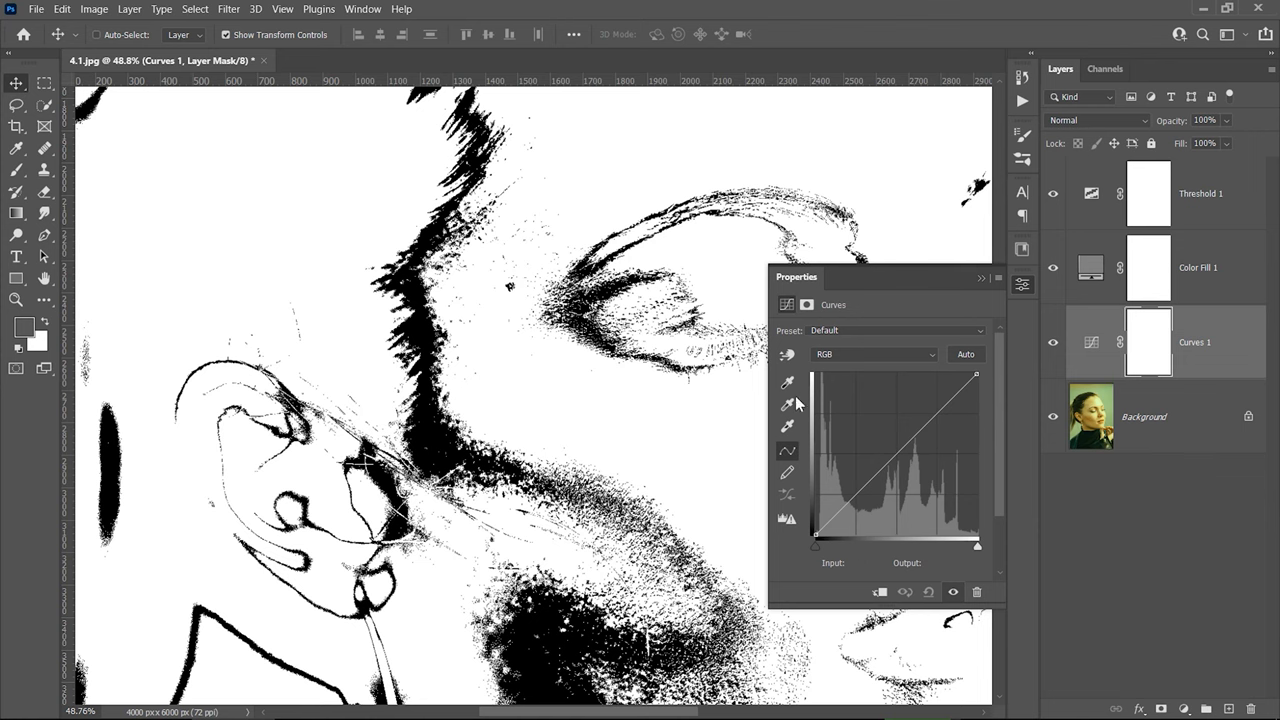
Sample a black threshold patch with the Curves grey-point eyedropper and toggle Curves 1 to compare.
click(788, 404)
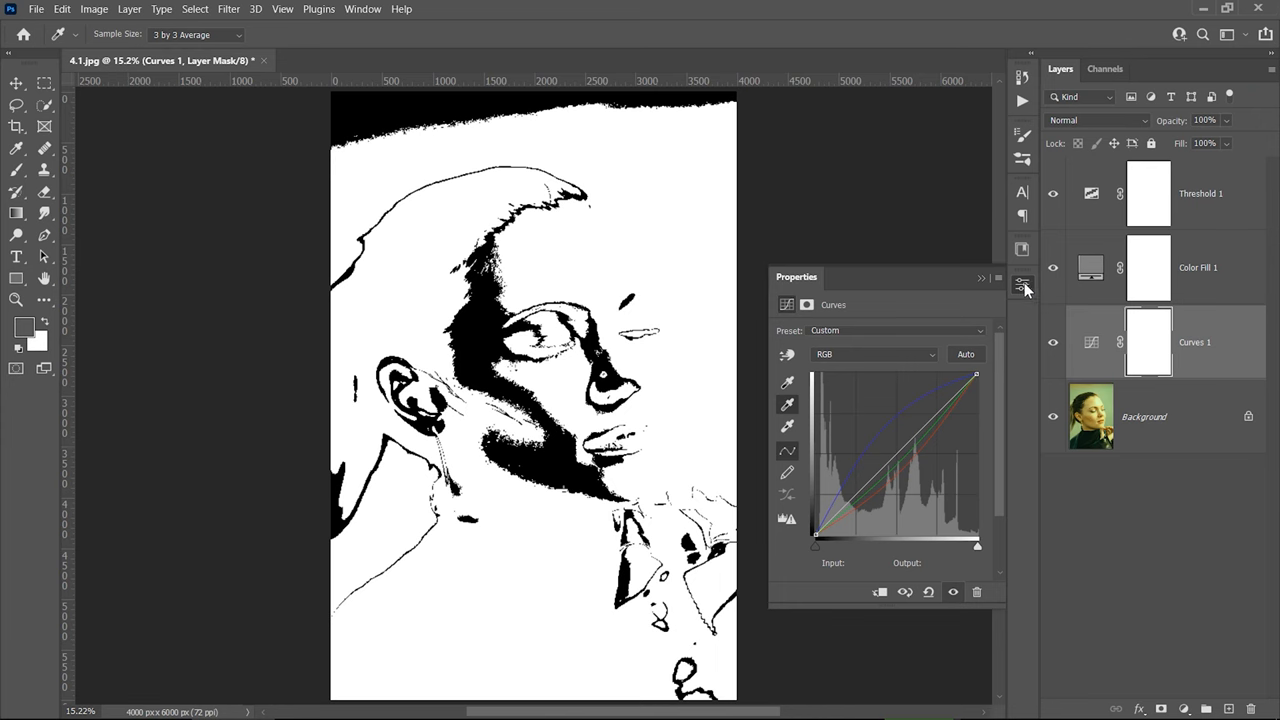
click(1022, 284)
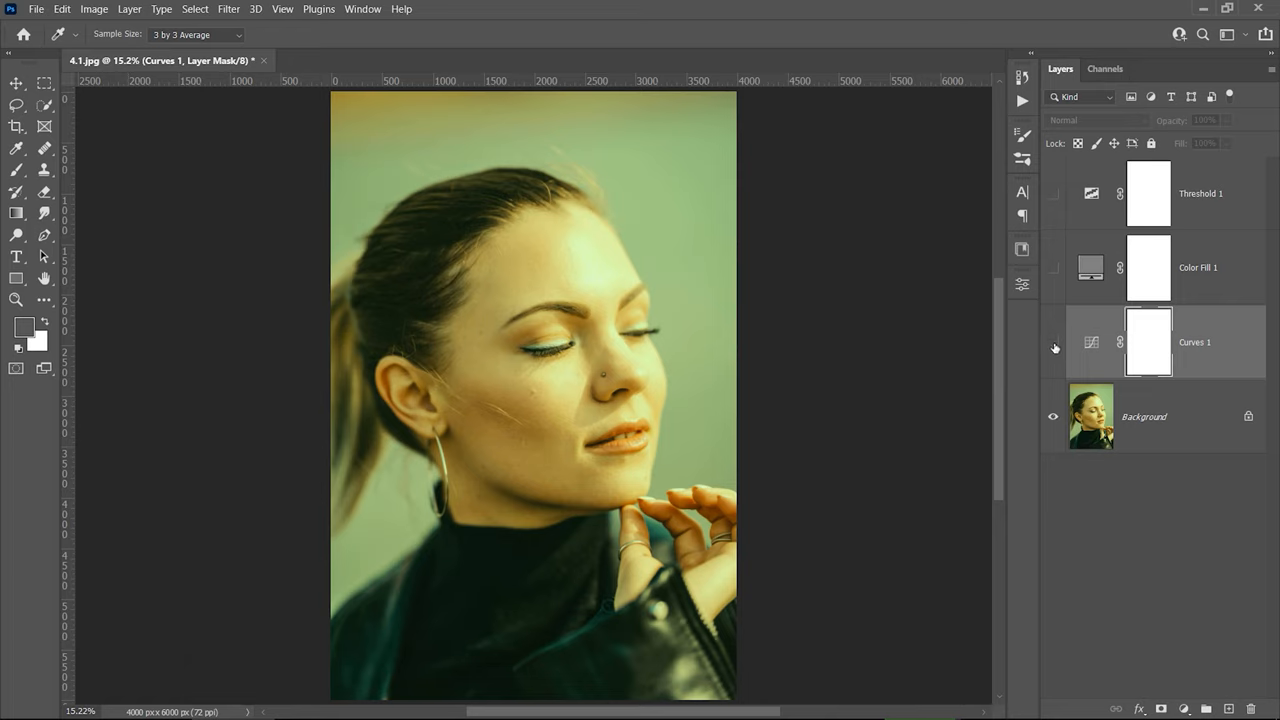
click(1052, 342)
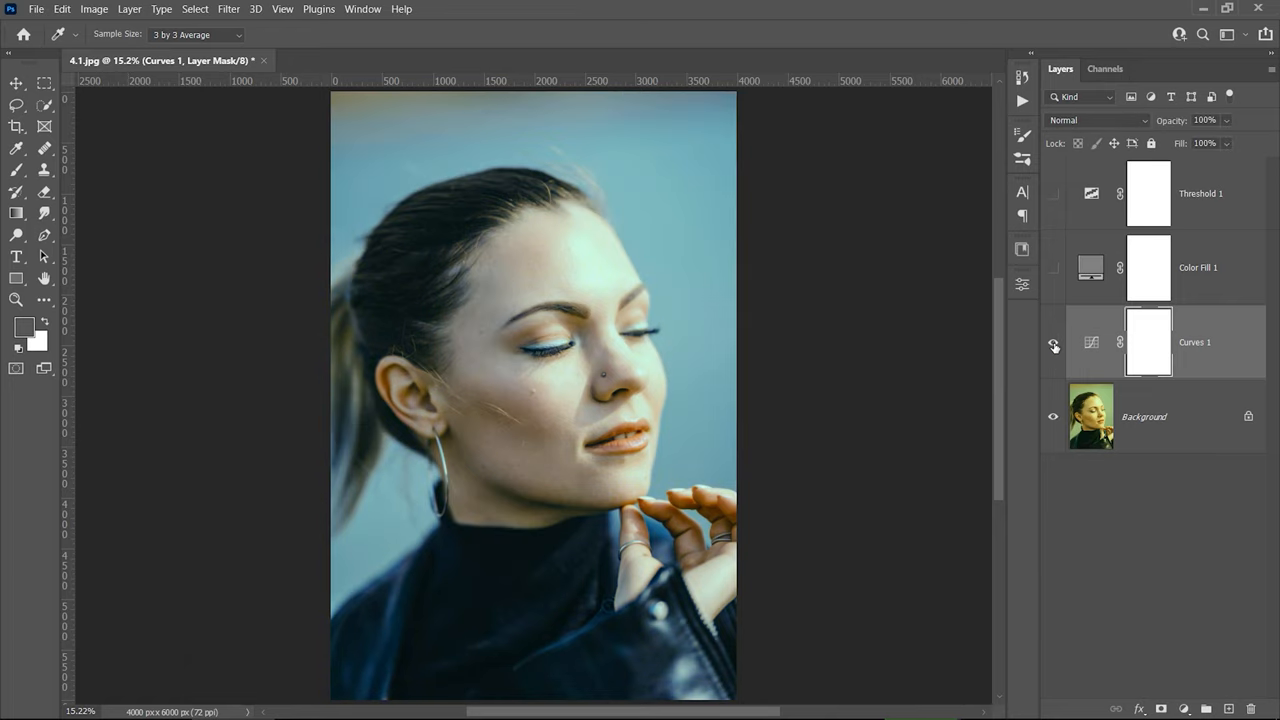